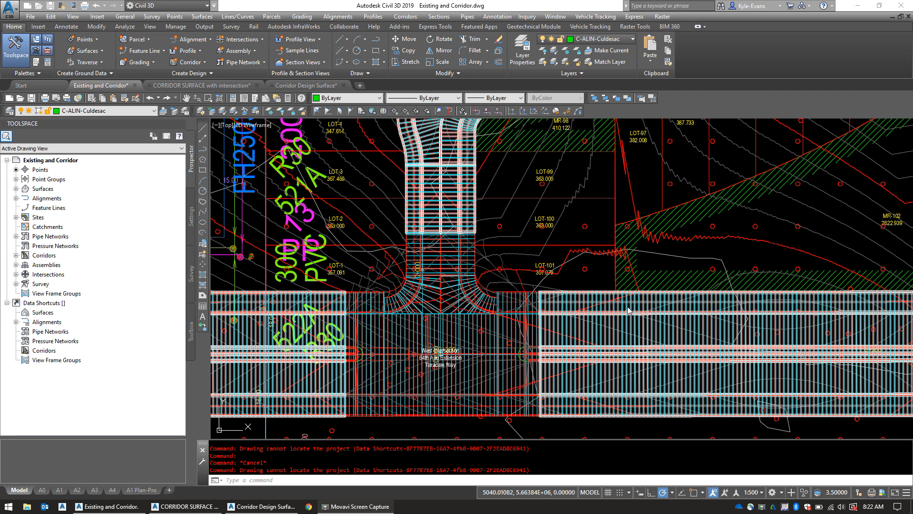
mouse_move(453, 209)
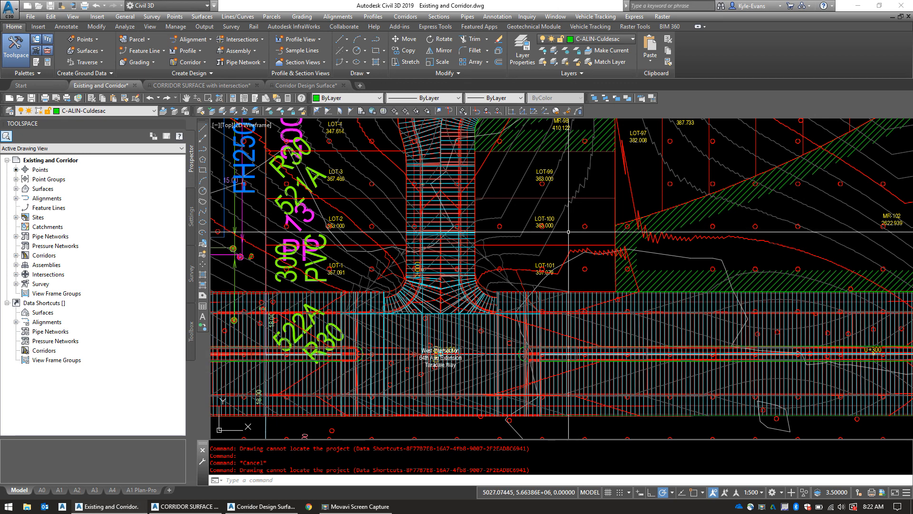
mouse_move(566, 231)
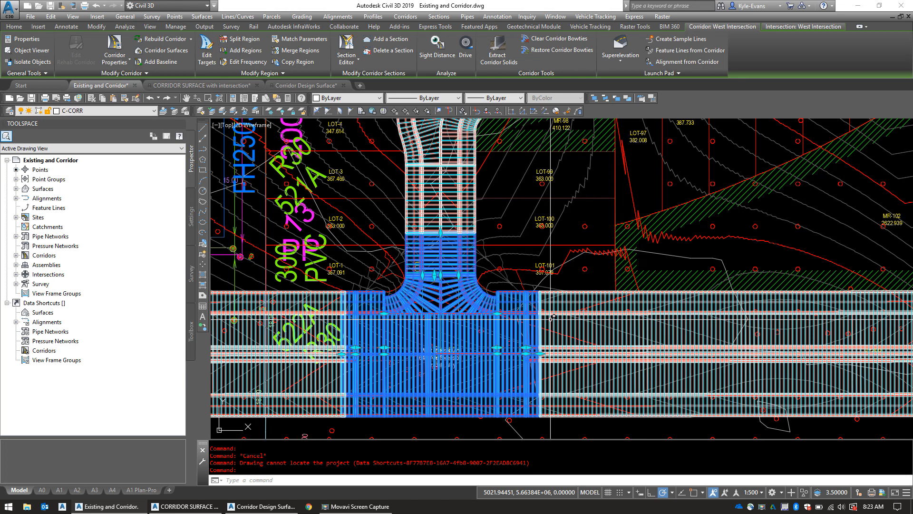
mouse_move(515, 213)
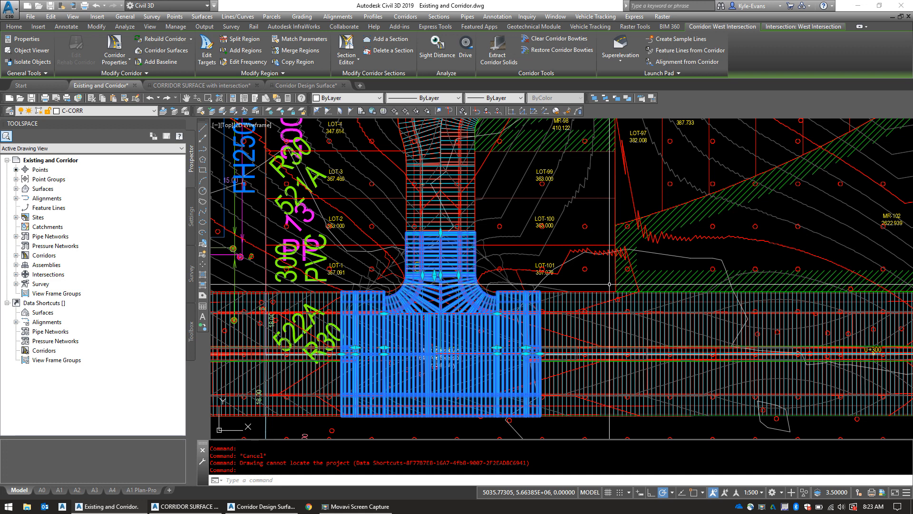
mouse_move(647, 163)
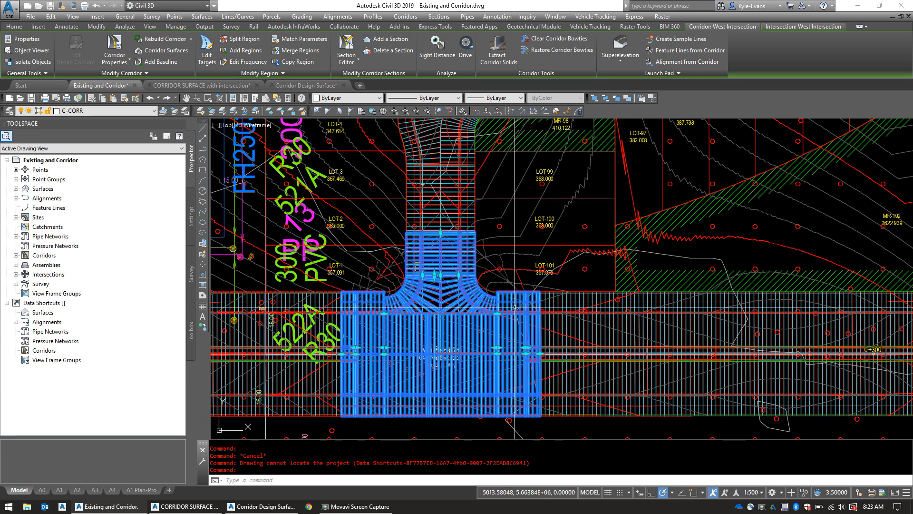
mouse_move(397, 277)
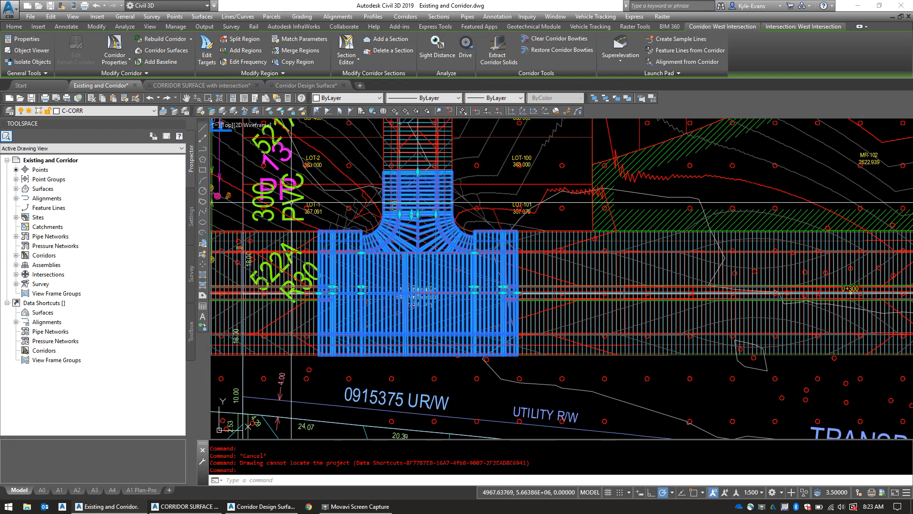
mouse_move(481, 296)
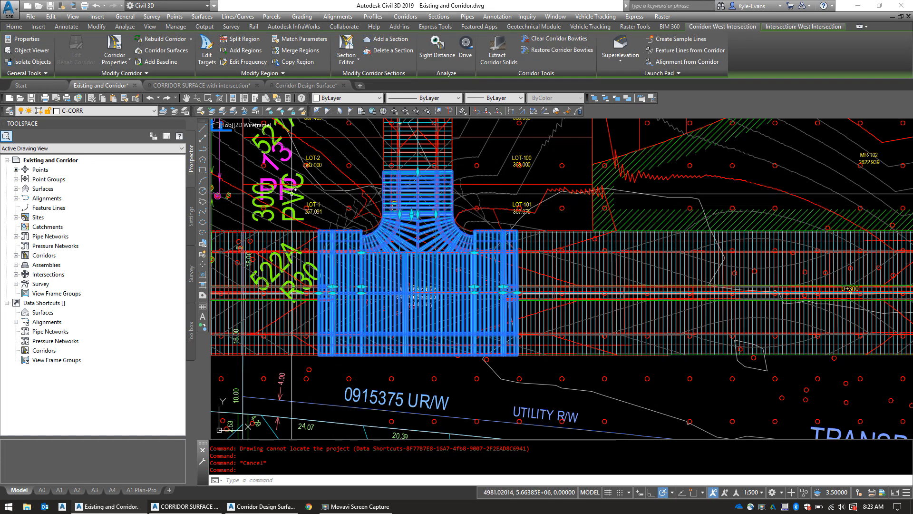
View the sidewalk subassembly's Properties, then select the lane subassembly to inspect its parameters.
click(13, 26)
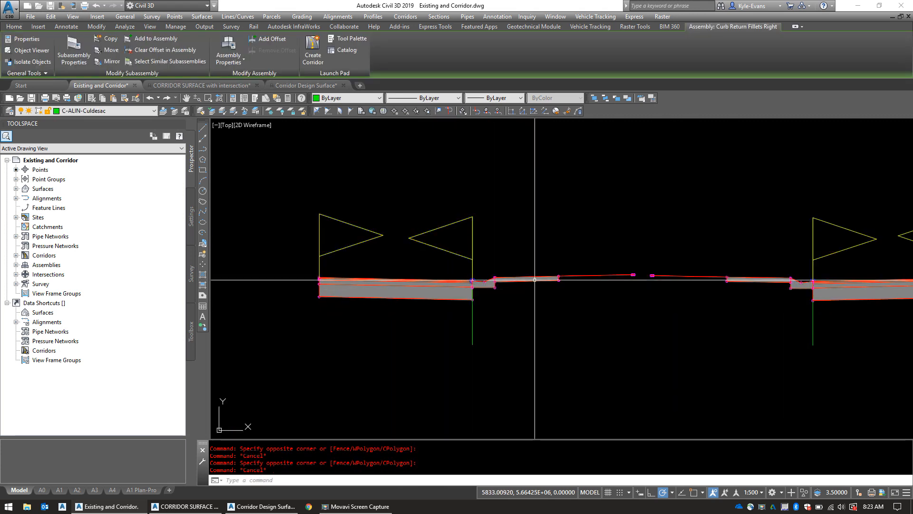
right_click(518, 279)
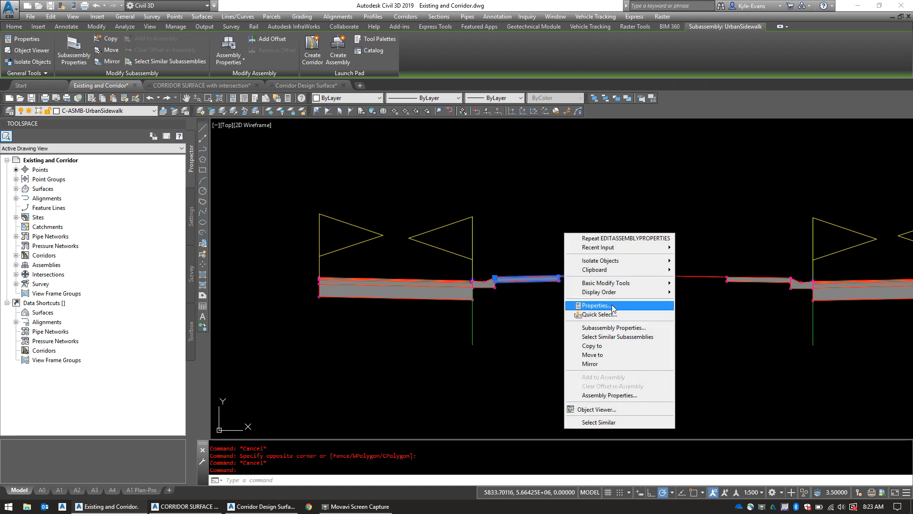
click(594, 306)
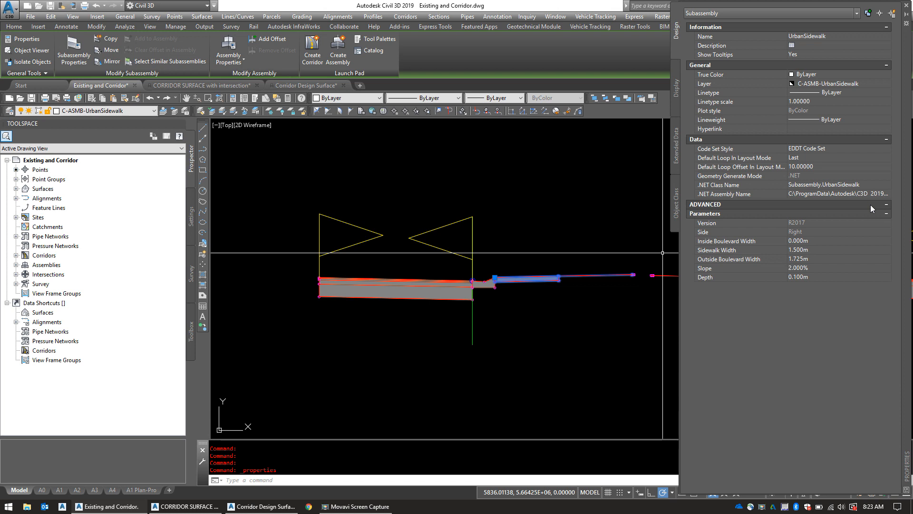
mouse_move(810, 230)
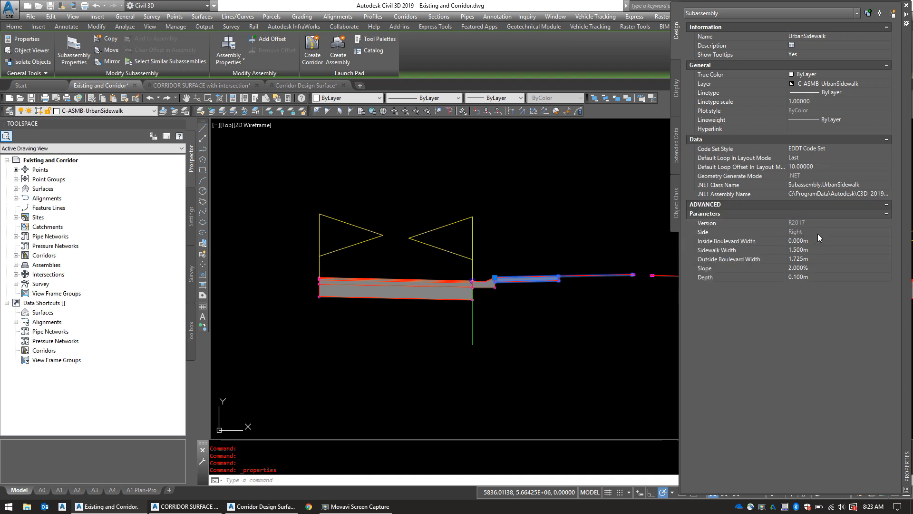
mouse_move(826, 255)
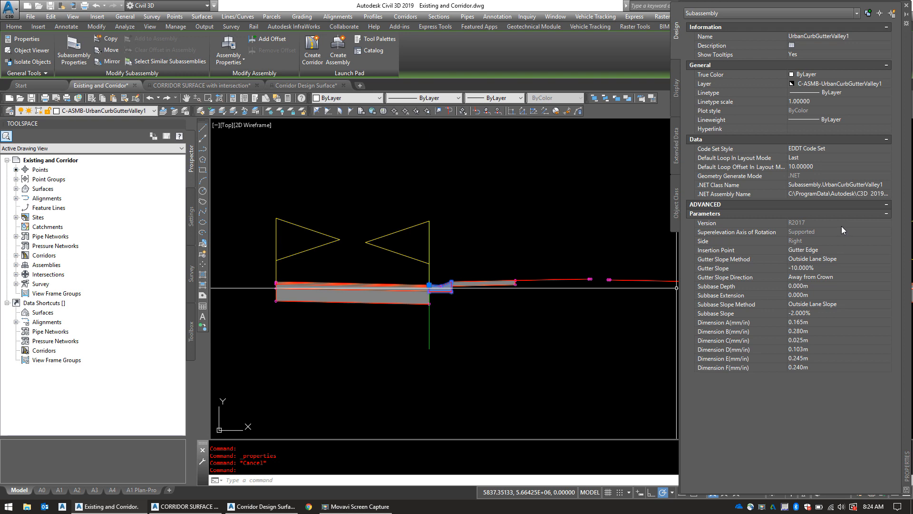
key(Escape)
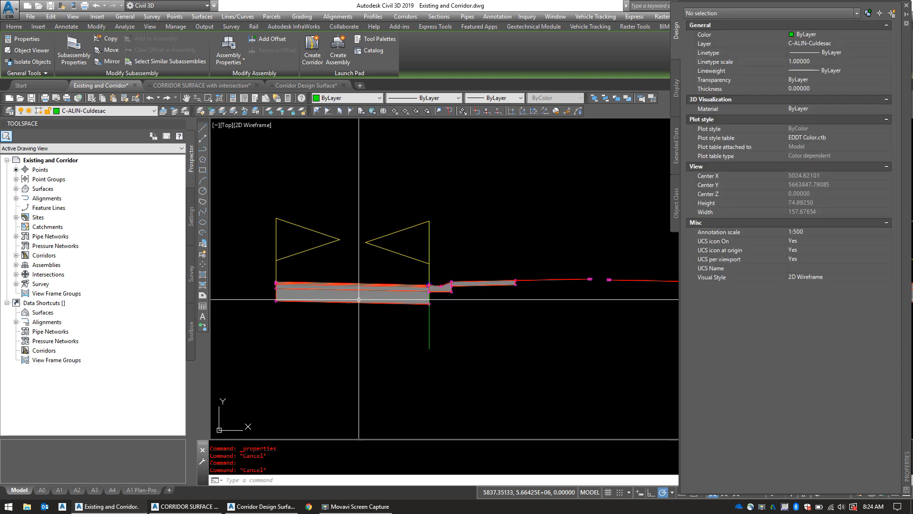
click(349, 285)
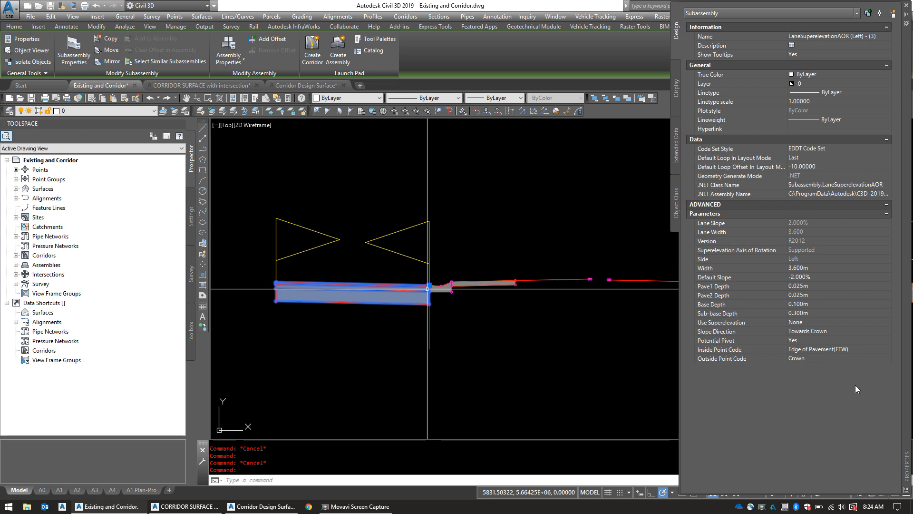
mouse_move(844, 285)
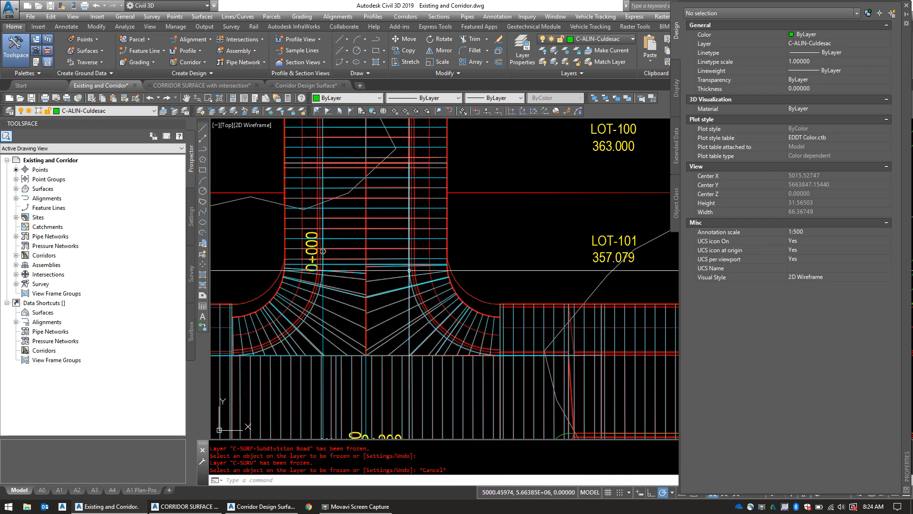
mouse_move(364, 262)
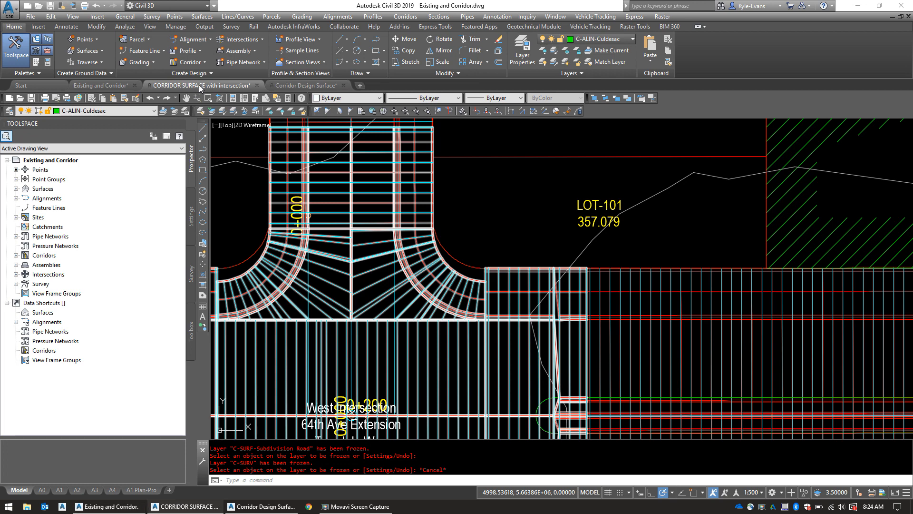
click(198, 85)
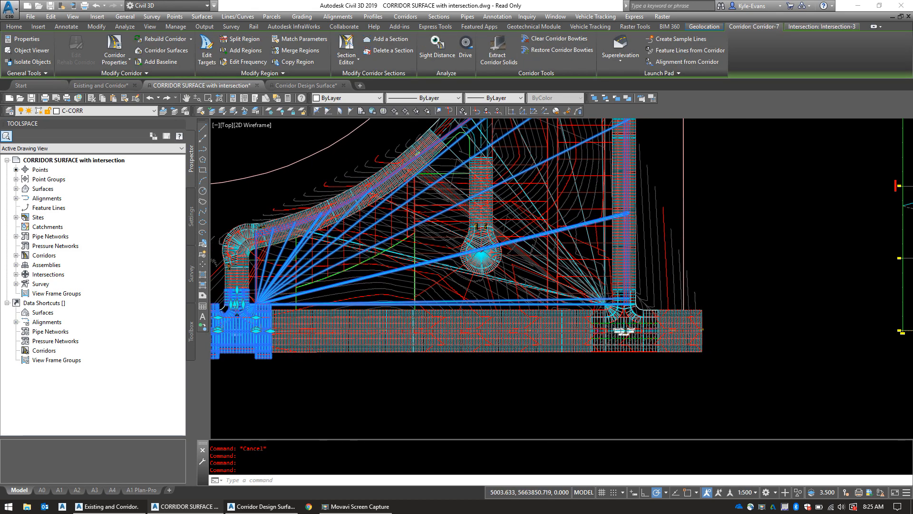
scroll(up, 3)
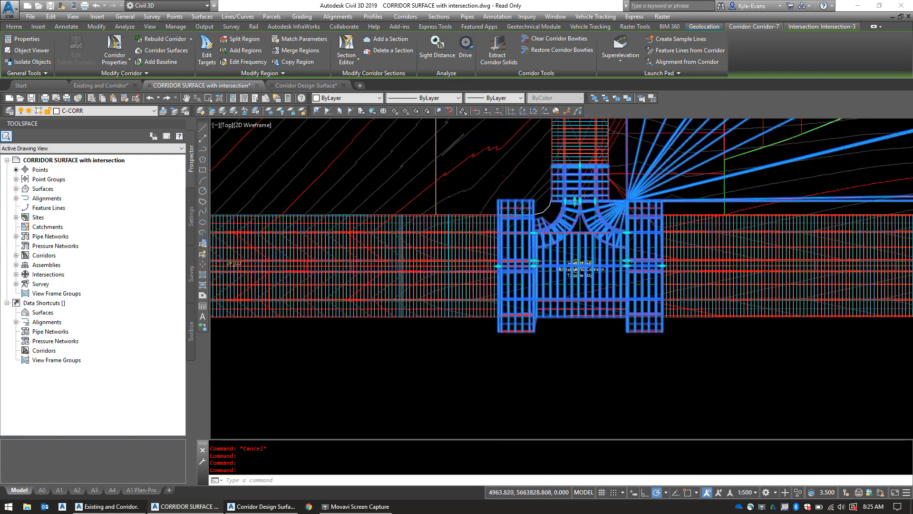
click(13, 27)
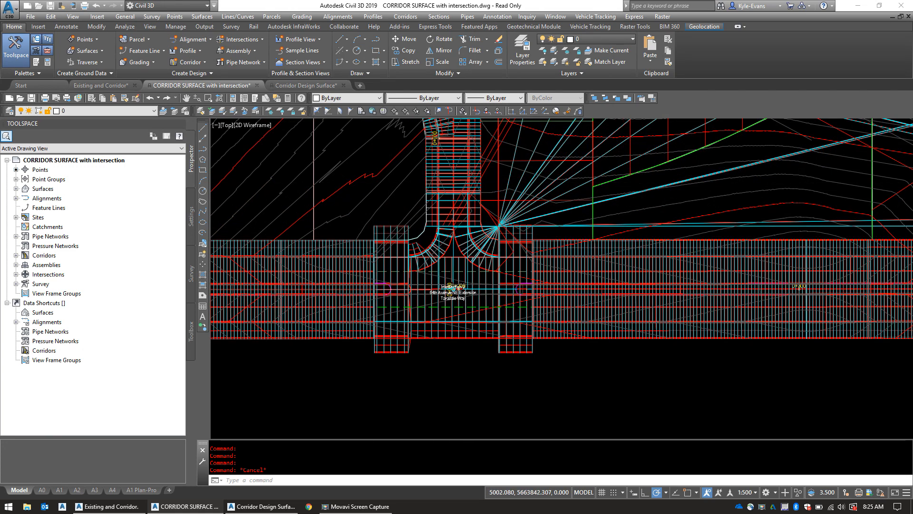
click(466, 225)
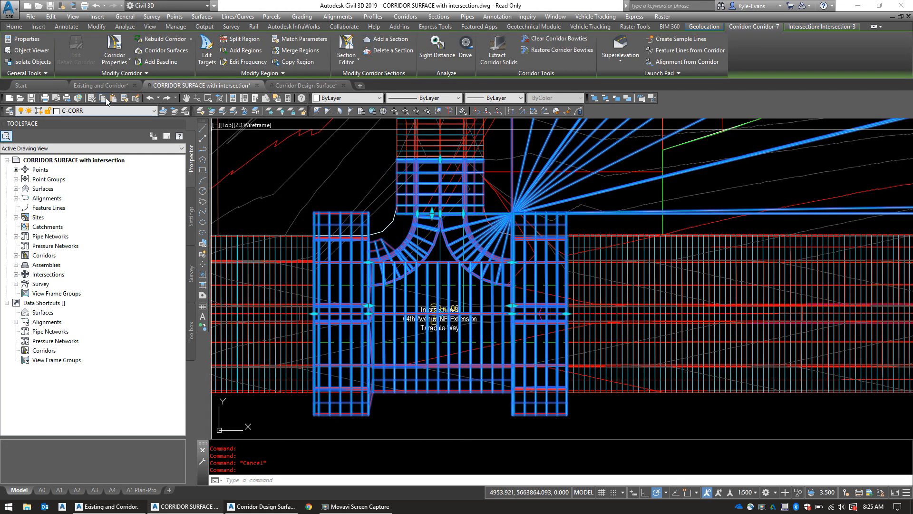
click(101, 85)
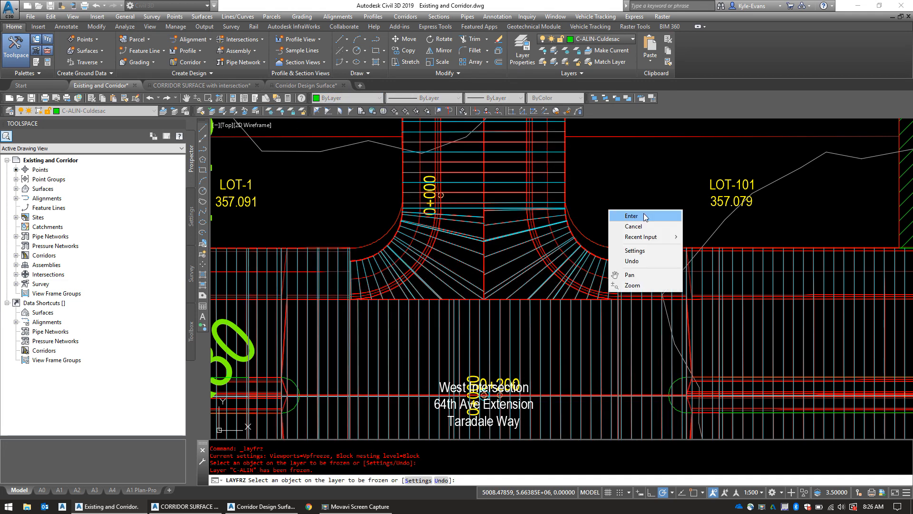
Finish freezing the C-ALIN alignment layer.
click(631, 216)
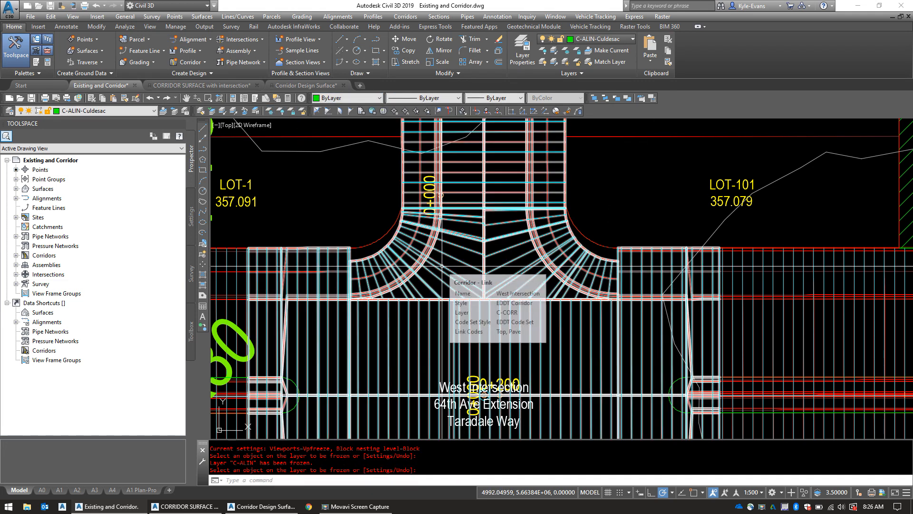
mouse_move(577, 314)
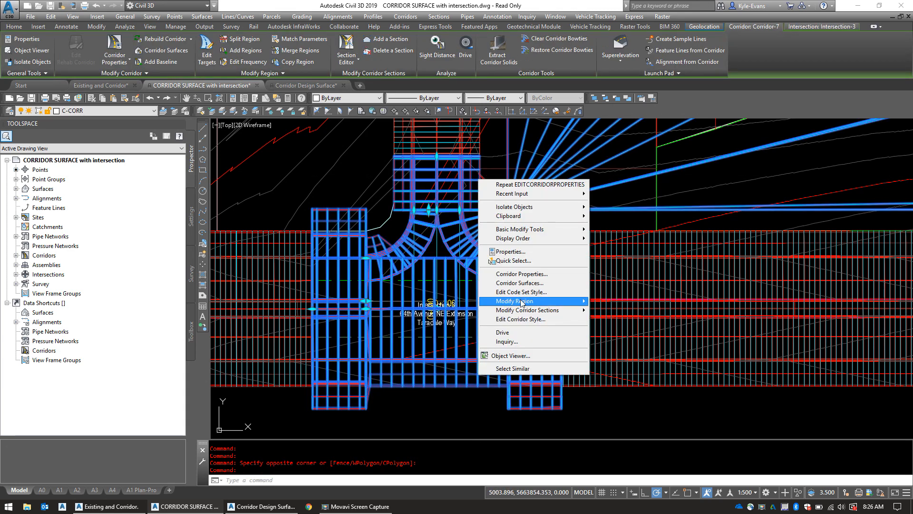
Open Corridor-7 properties and select region RG-Curb Return Fillet Right-43.
click(519, 274)
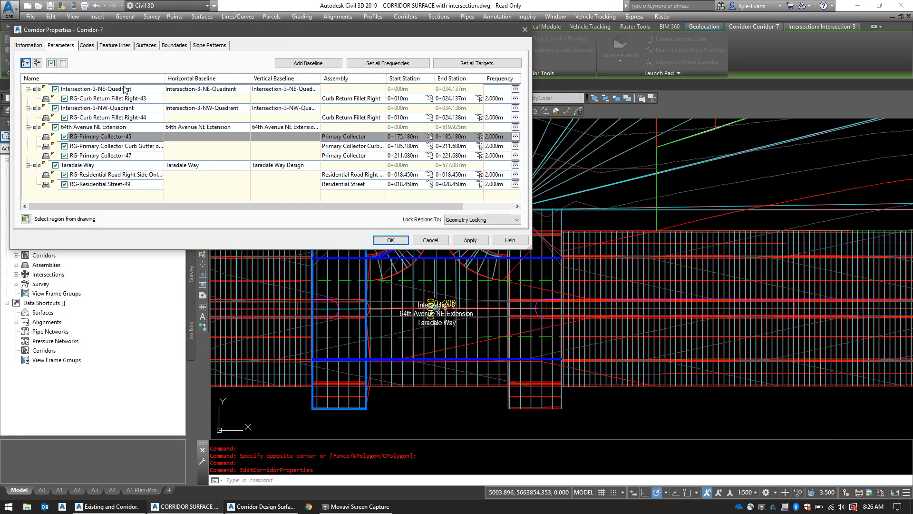
click(96, 108)
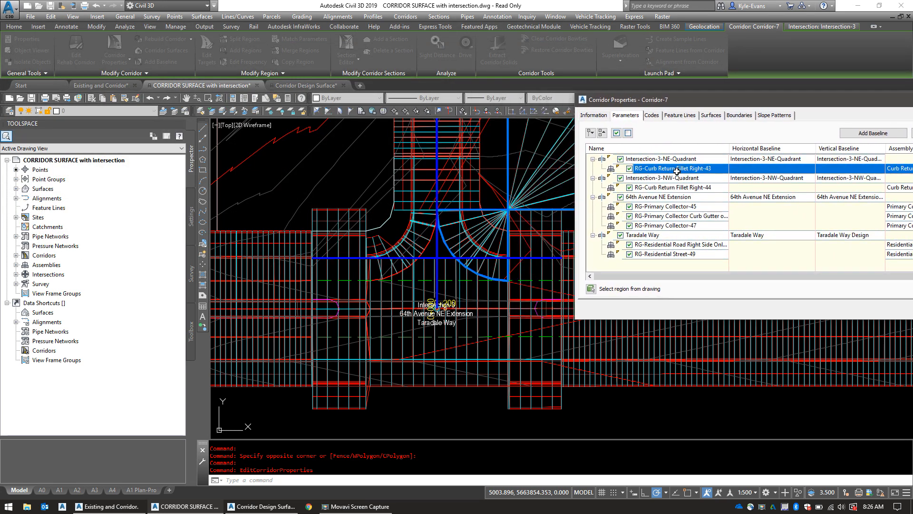
mouse_move(482, 214)
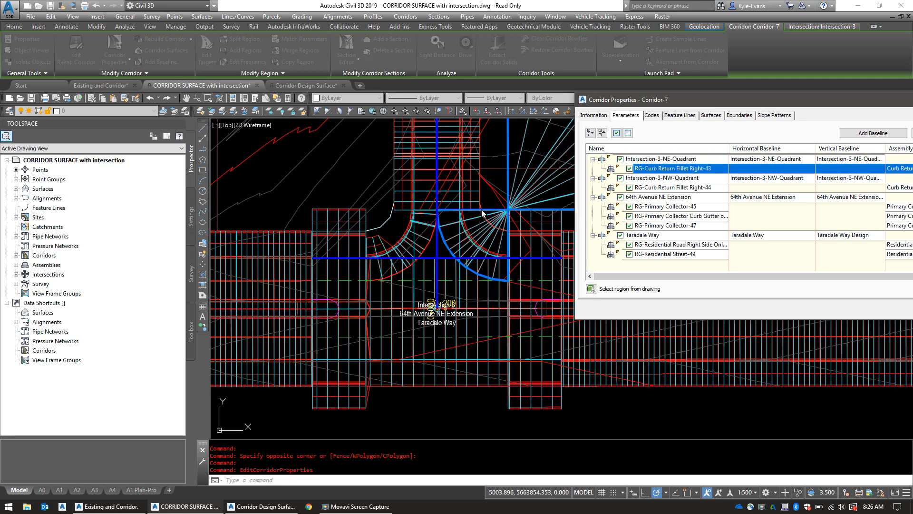
mouse_move(492, 217)
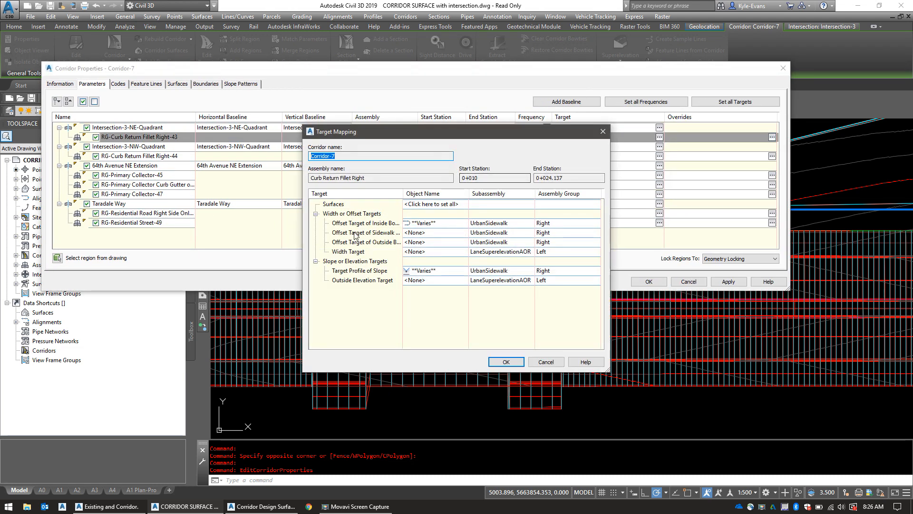
Remove both alignments from the Inside Boulevard Width offset target.
drag(443, 131, 417, 81)
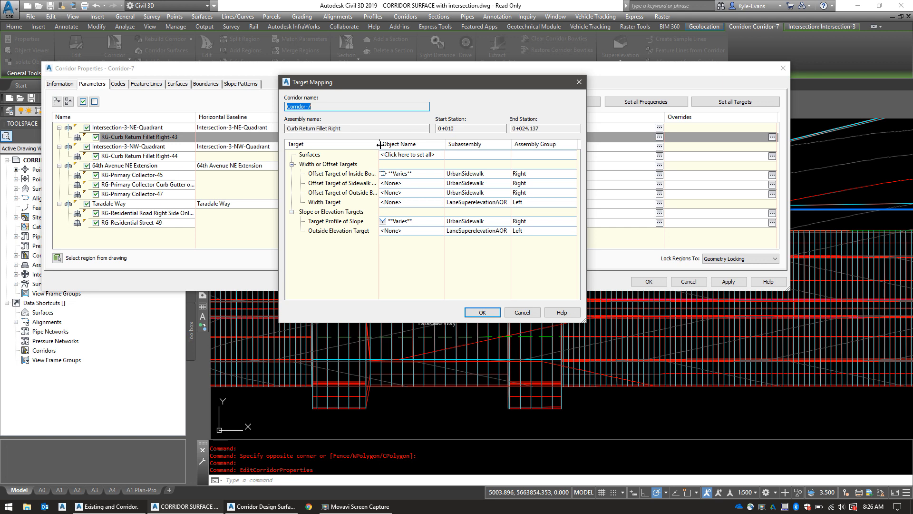
click(341, 174)
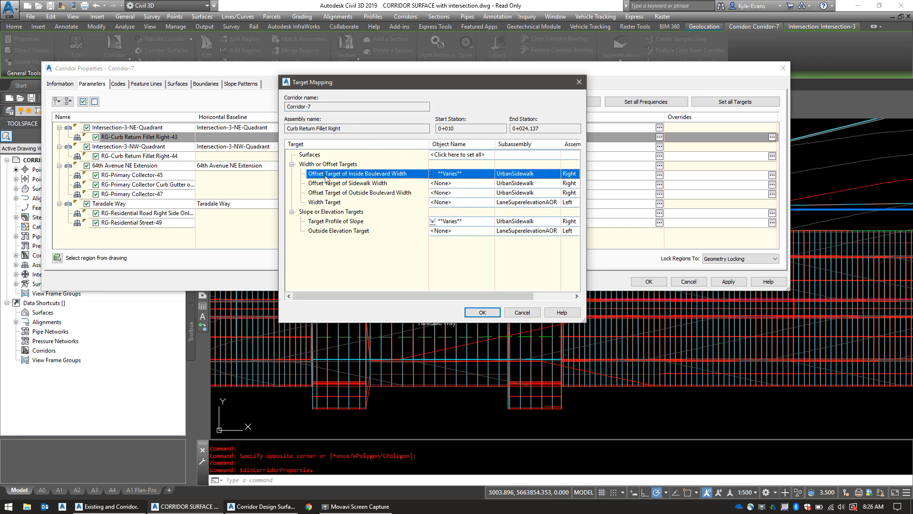
mouse_move(408, 190)
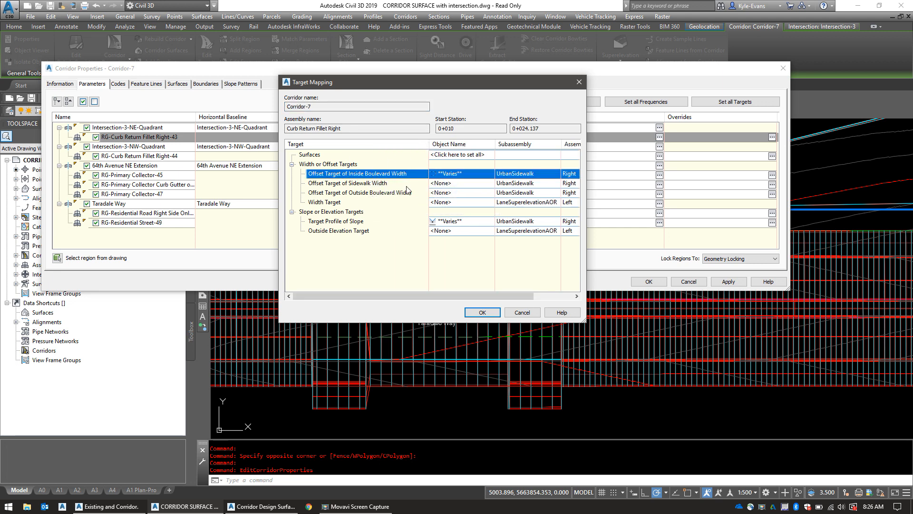
mouse_move(328, 204)
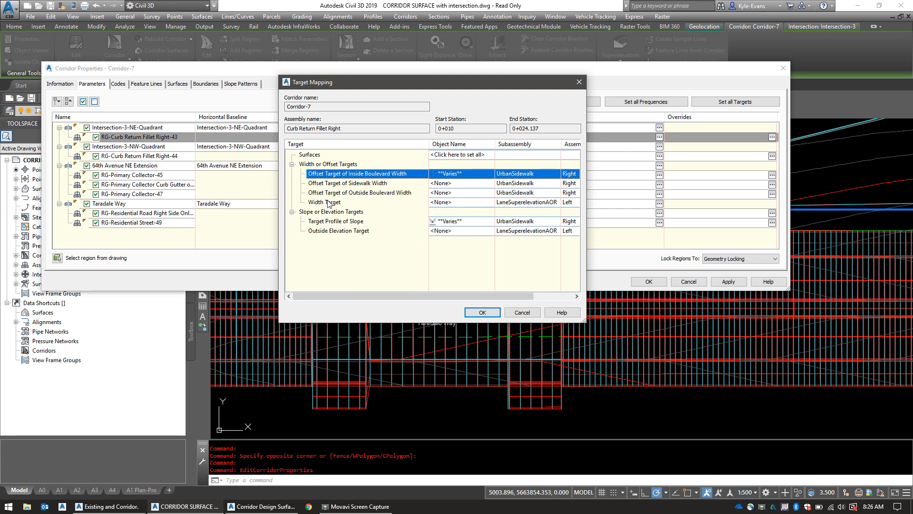
click(325, 202)
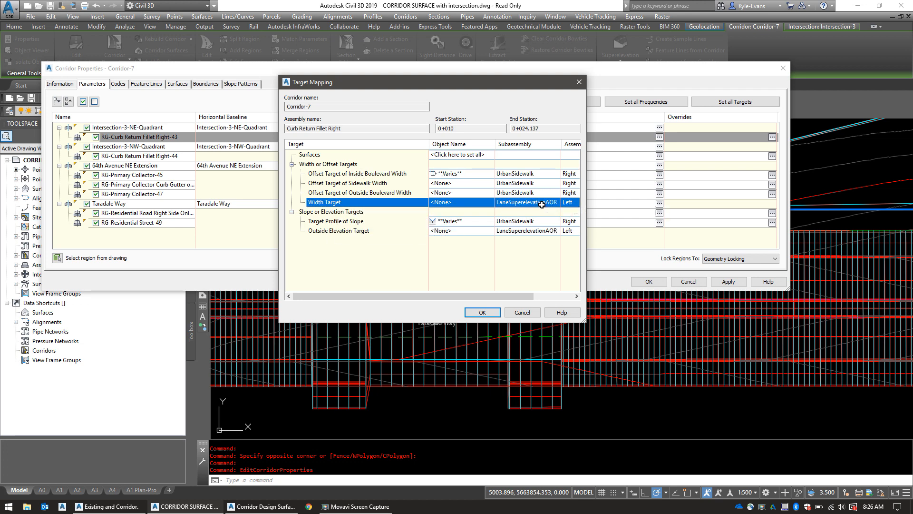
click(357, 173)
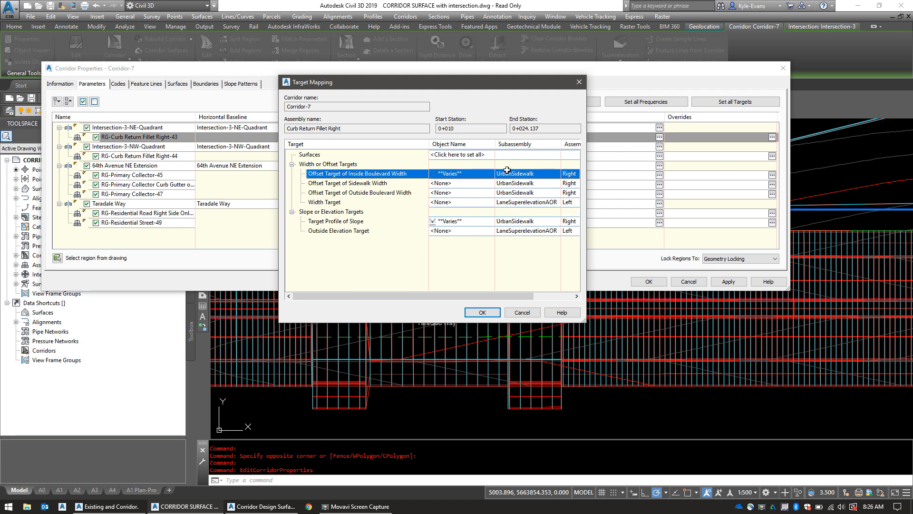
click(349, 202)
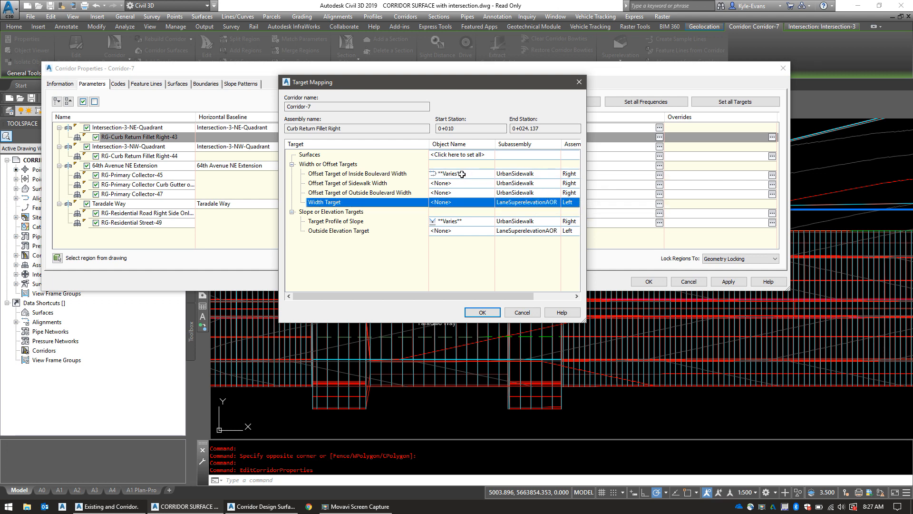
click(357, 174)
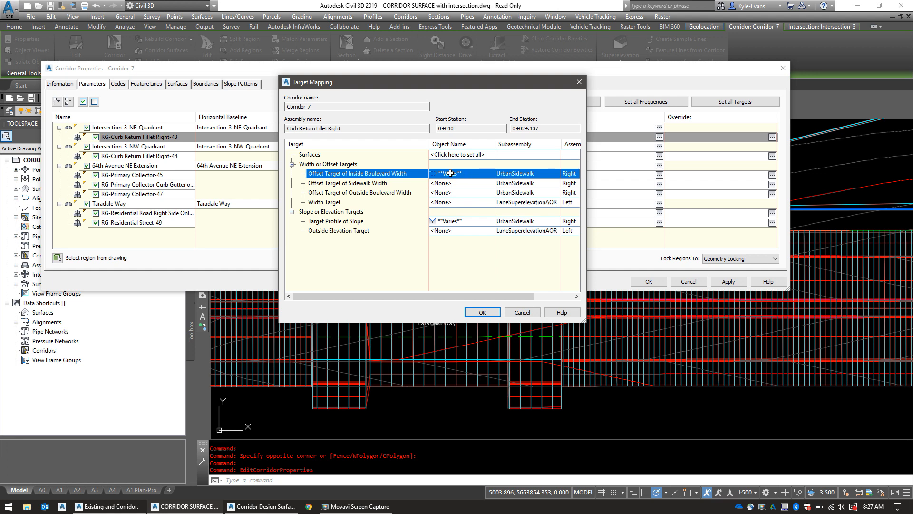
click(455, 173)
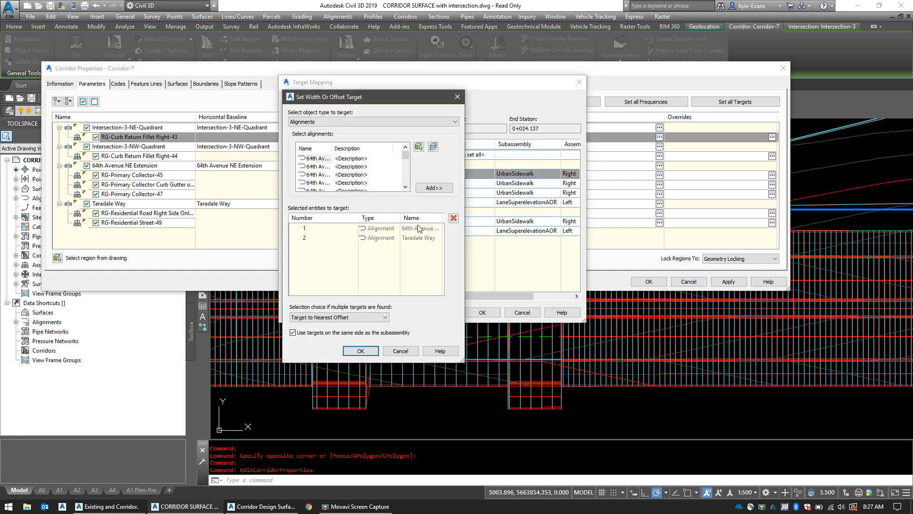
click(379, 233)
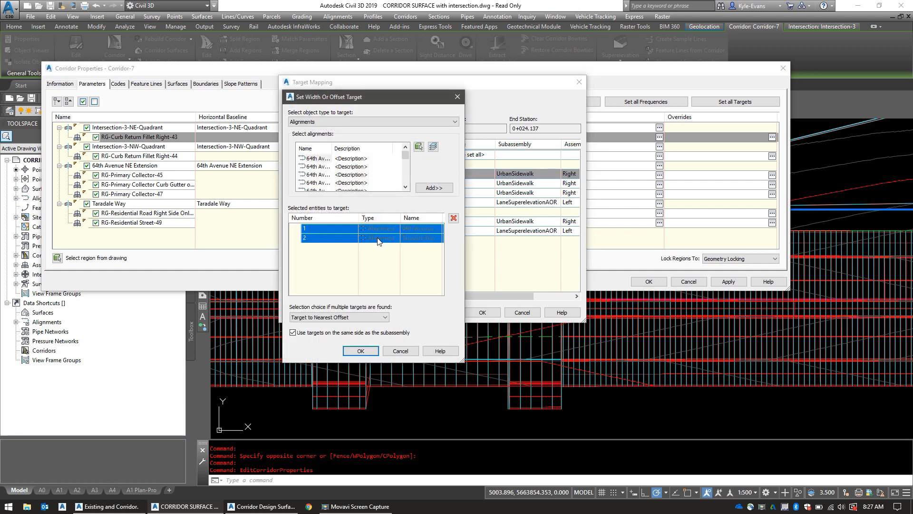
click(360, 350)
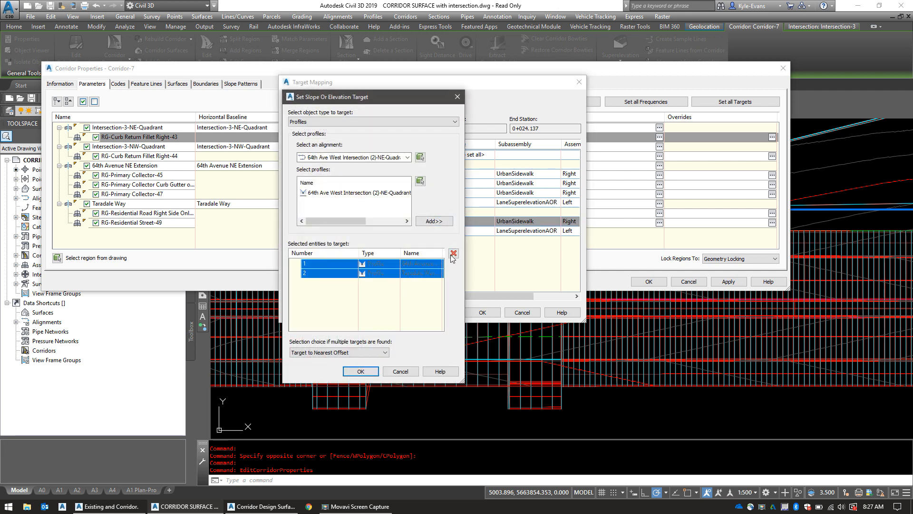
Remove both profiles from the Slope target profile and accept the target mapping.
click(453, 254)
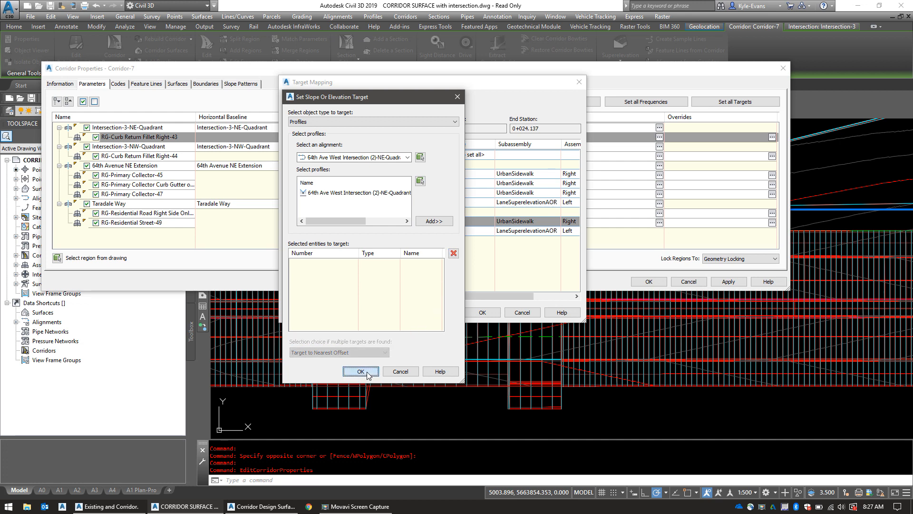
click(360, 371)
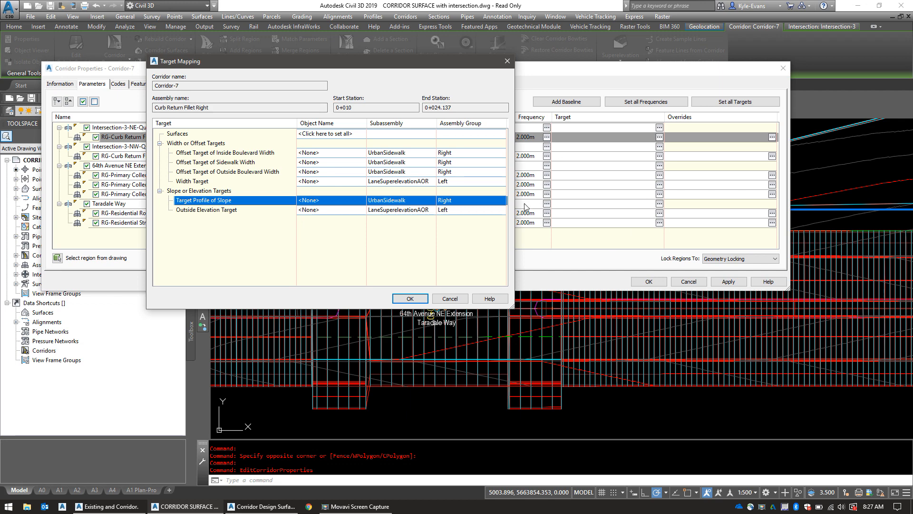
click(410, 298)
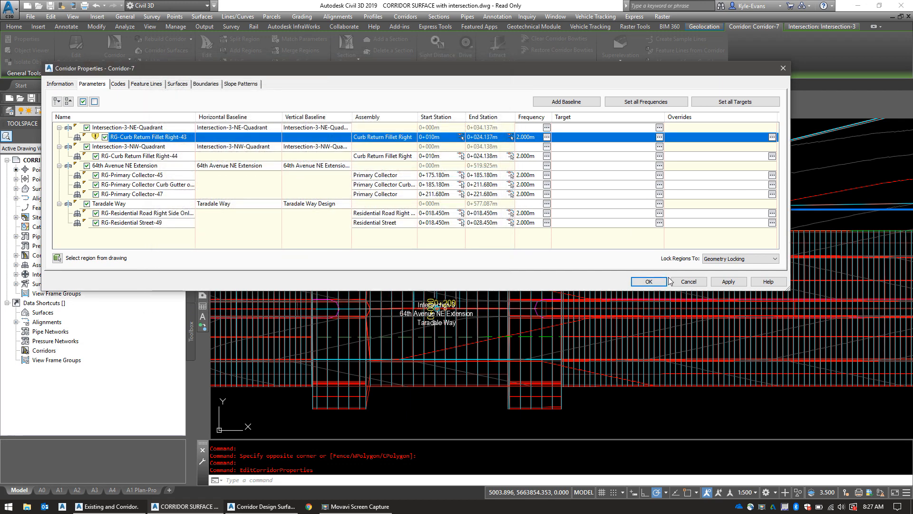
Rebuild Corridor-7, reopen target mapping for region 43, and show Width Target alignment choices.
click(648, 281)
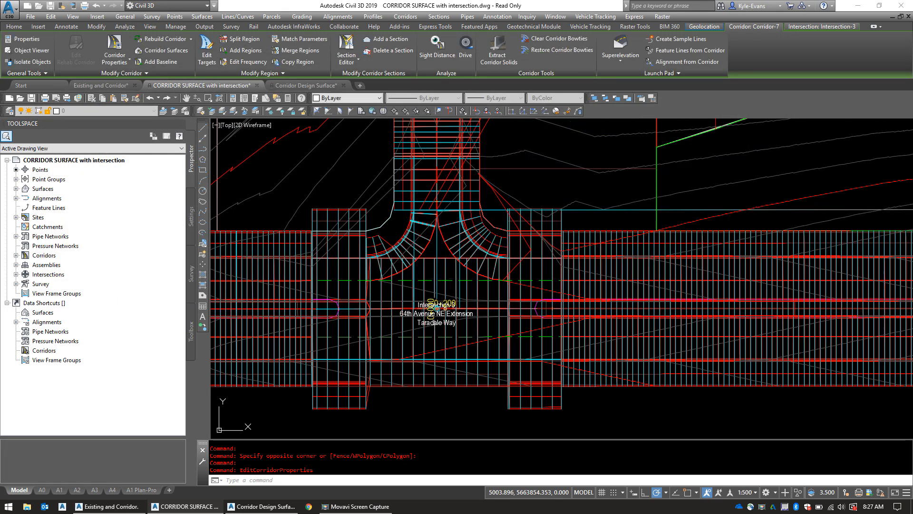
click(14, 26)
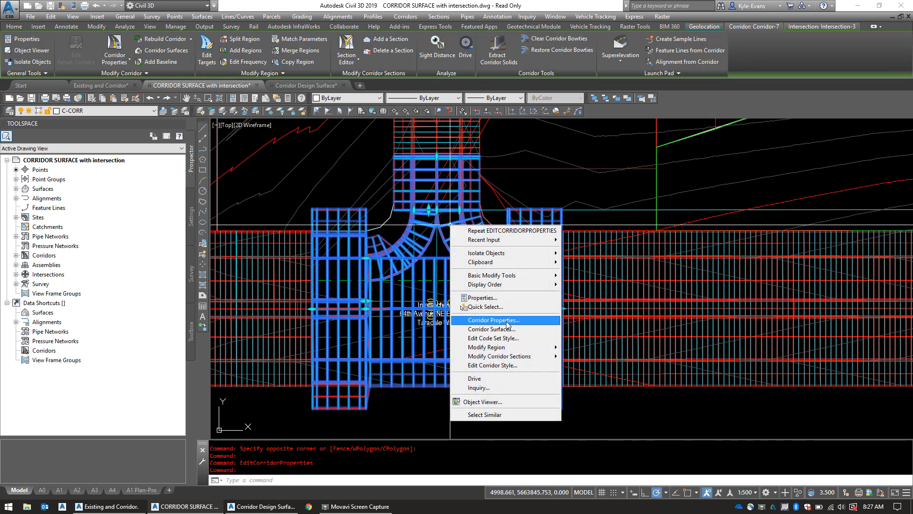
click(493, 320)
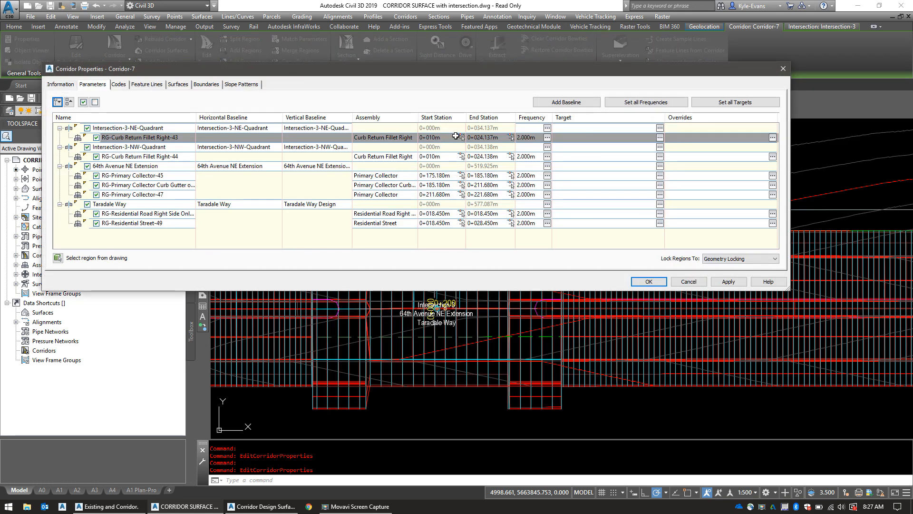
click(660, 138)
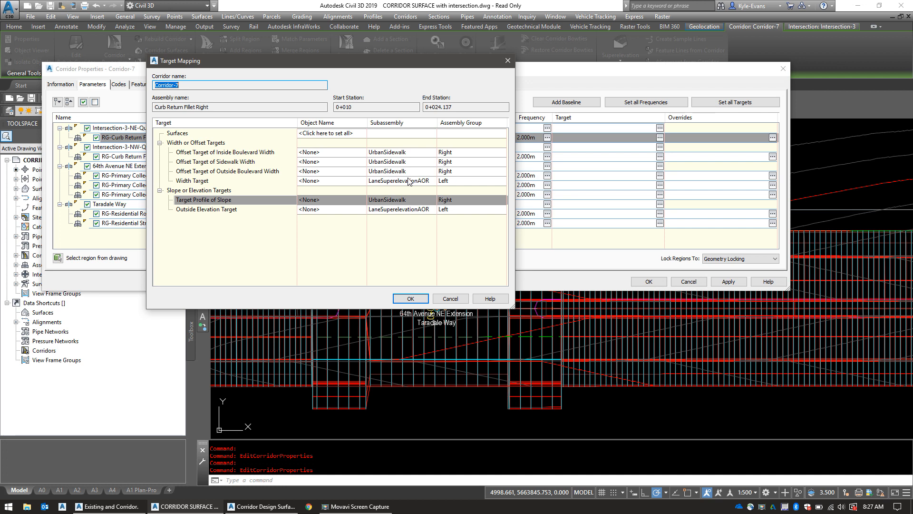
mouse_move(427, 183)
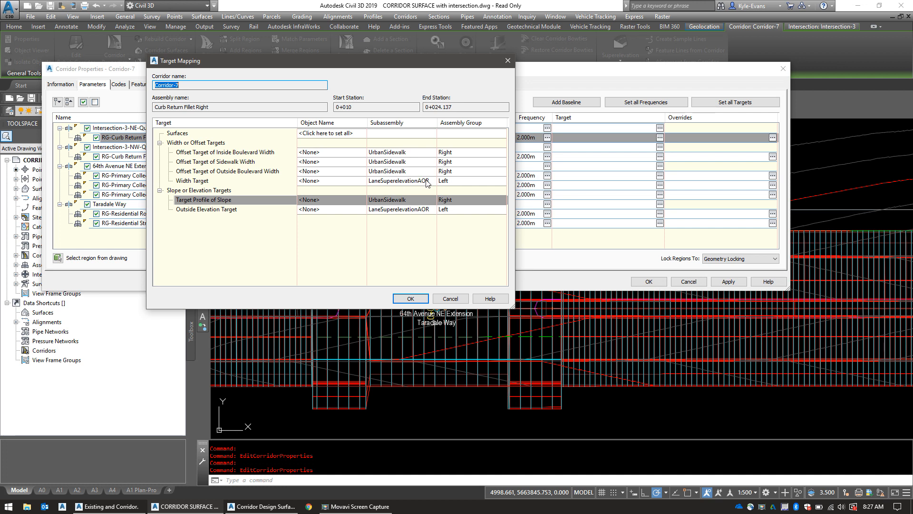
click(193, 180)
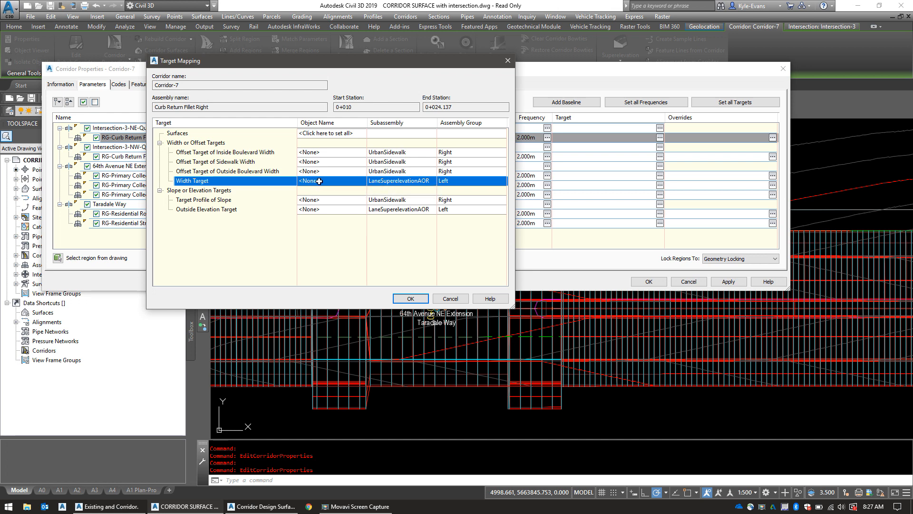
click(309, 181)
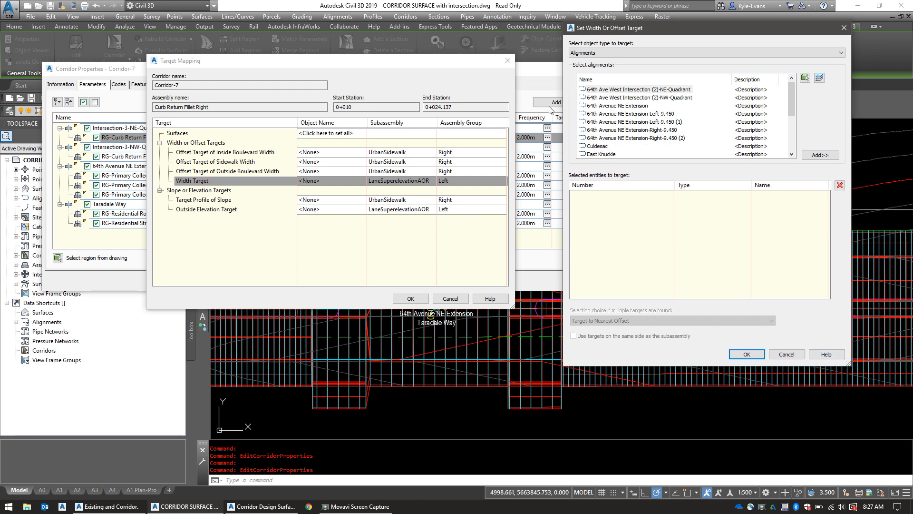
Add Taradale Way and 64th Avenue NE Extension-Left-9.450 as sidewalk width target alignments.
click(613, 106)
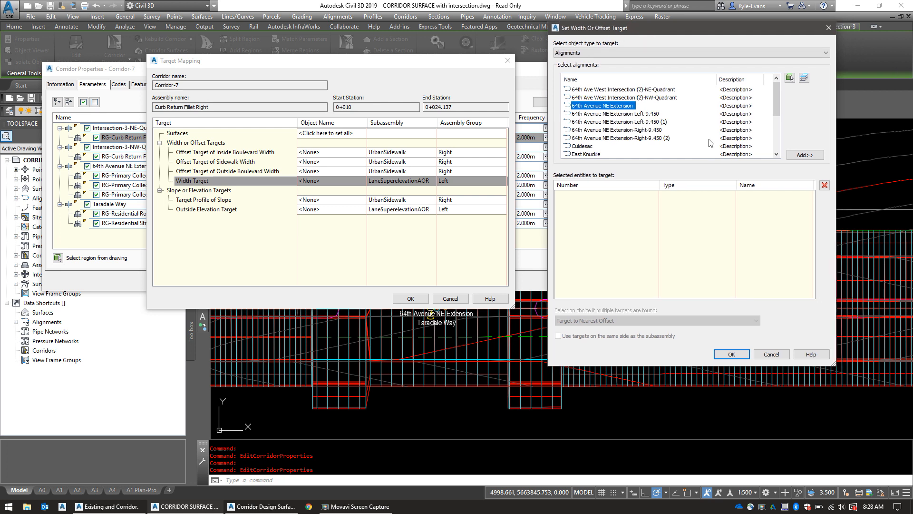
scroll(down, 3)
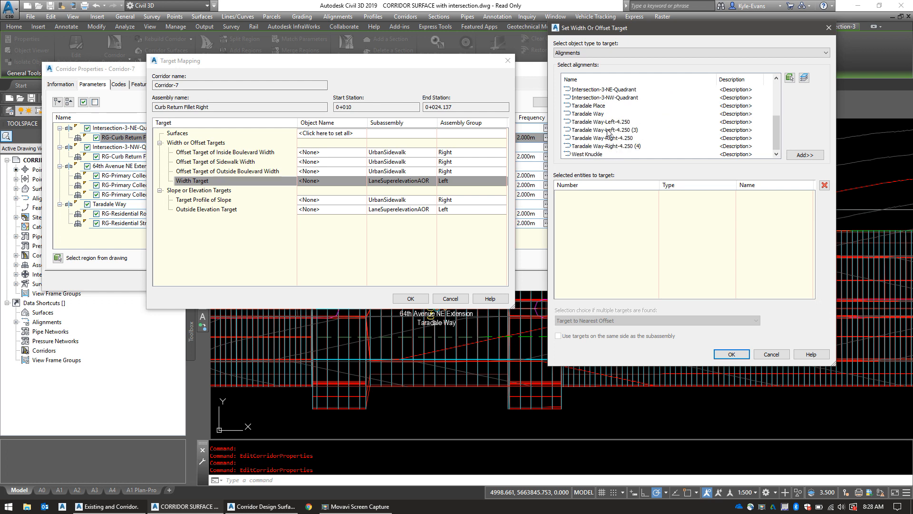
click(587, 113)
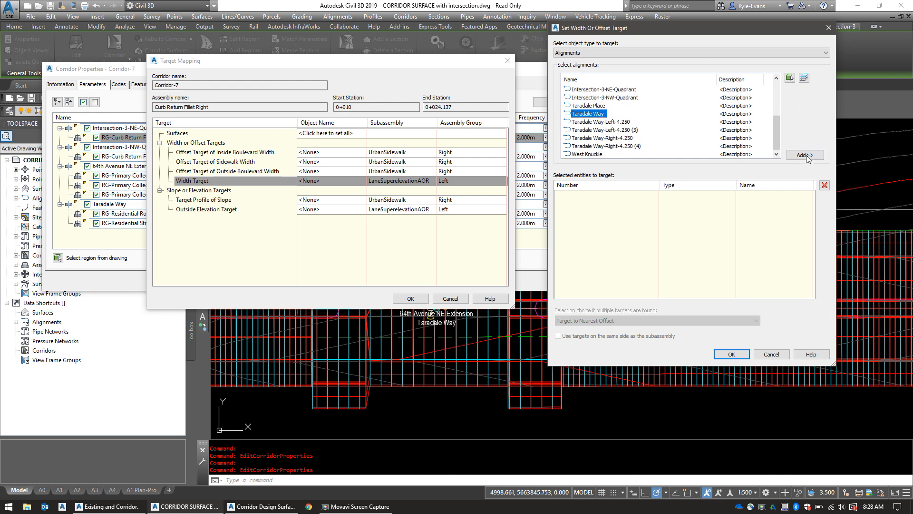
click(805, 155)
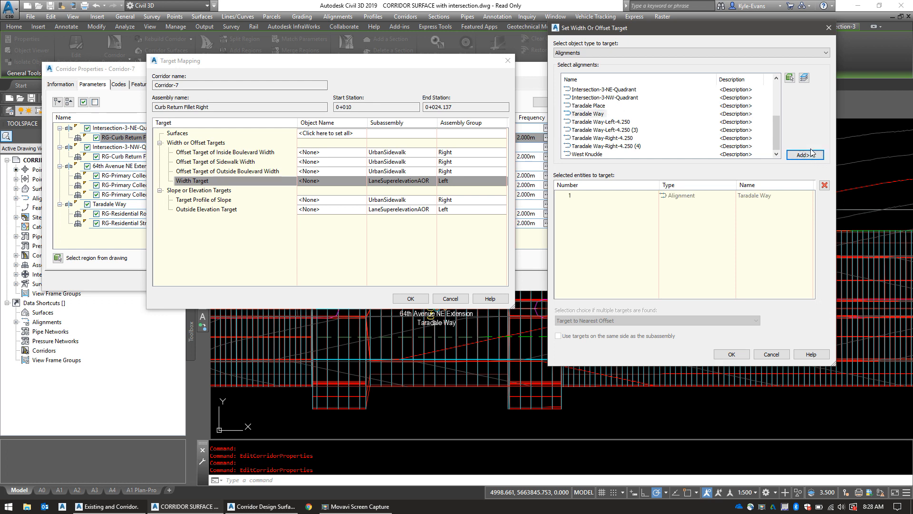
mouse_move(670, 163)
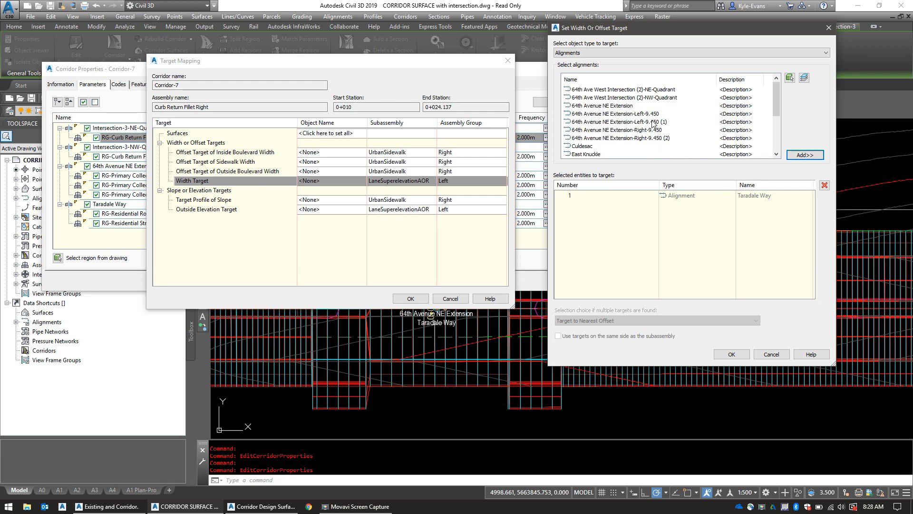
click(614, 113)
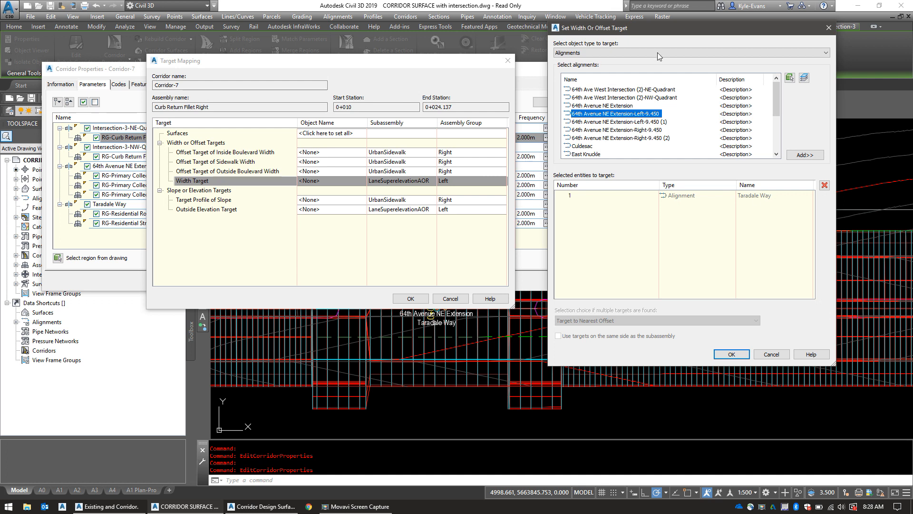
mouse_move(667, 118)
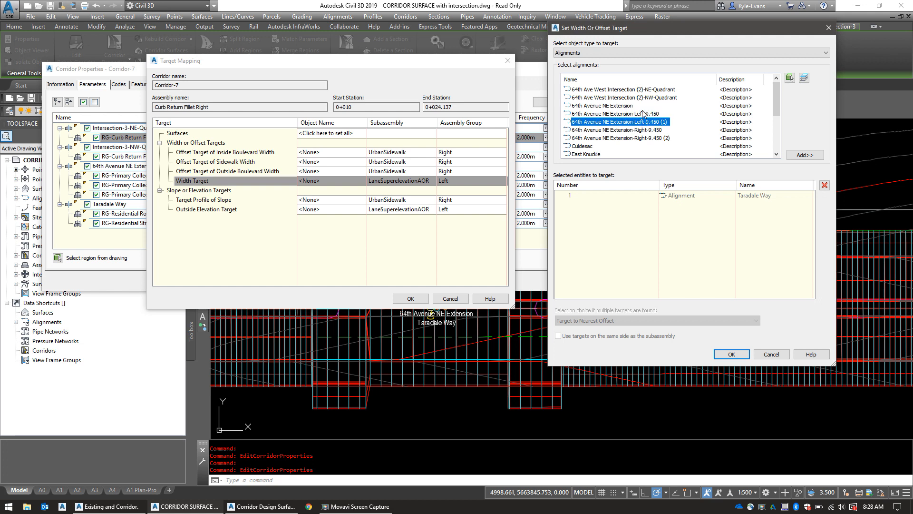
click(615, 113)
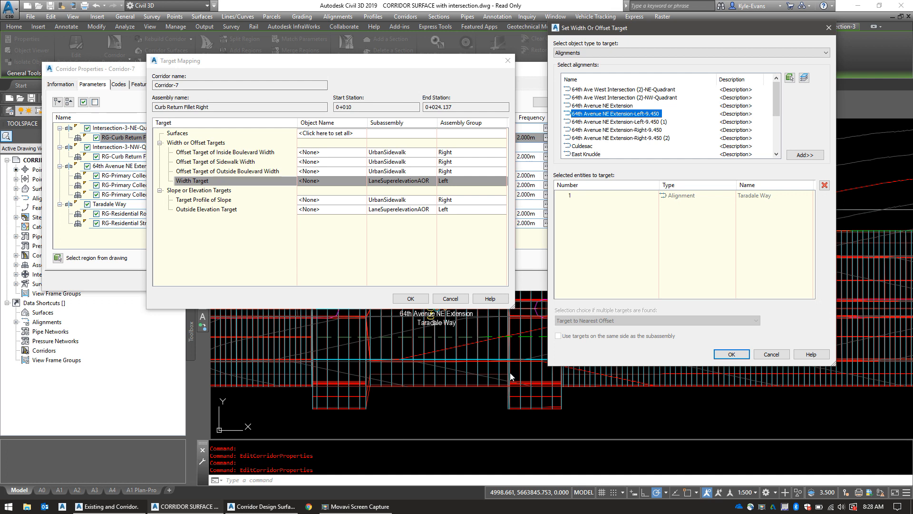
mouse_move(637, 166)
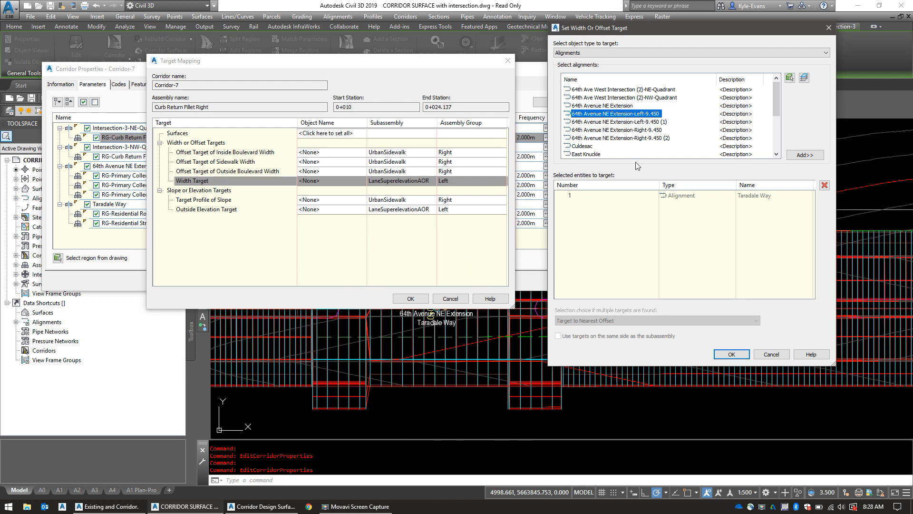
mouse_move(682, 118)
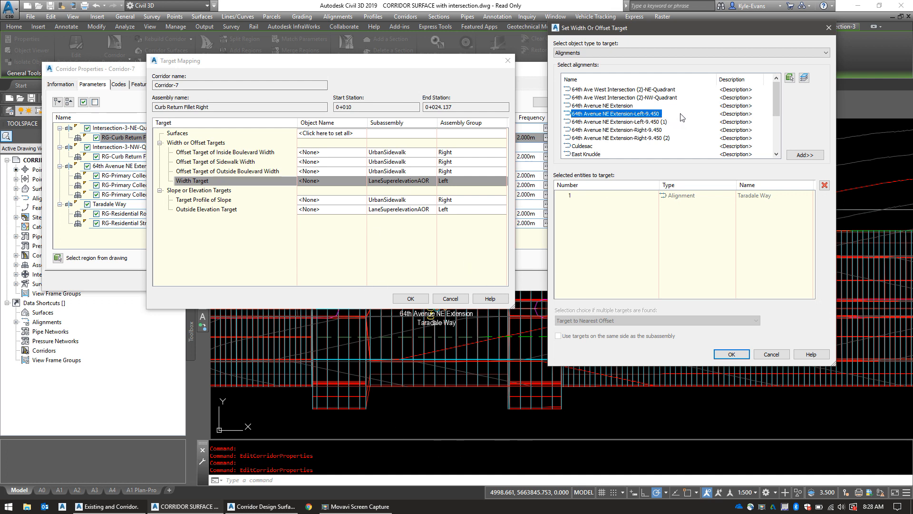
click(616, 121)
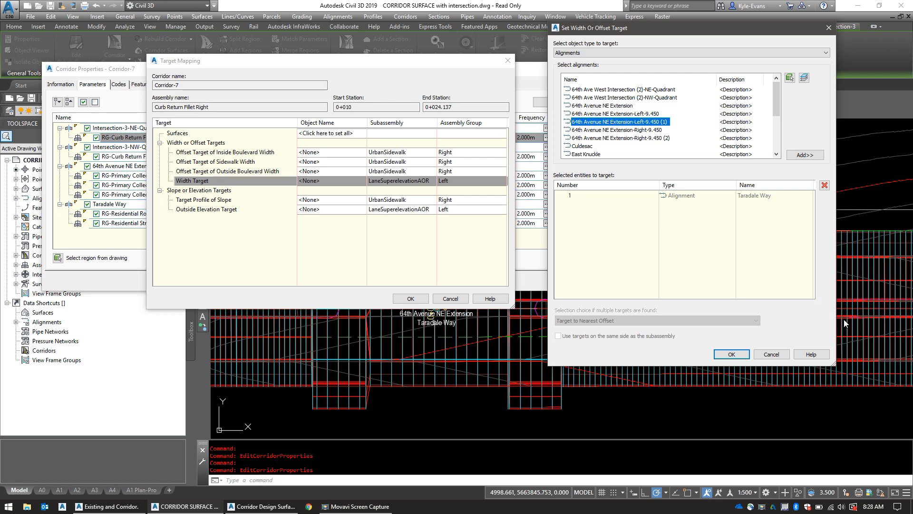
mouse_move(893, 229)
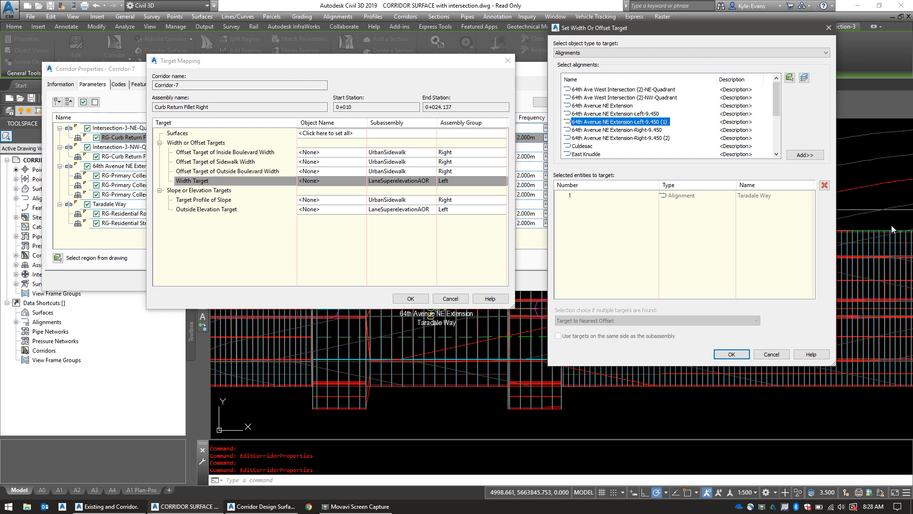
mouse_move(651, 112)
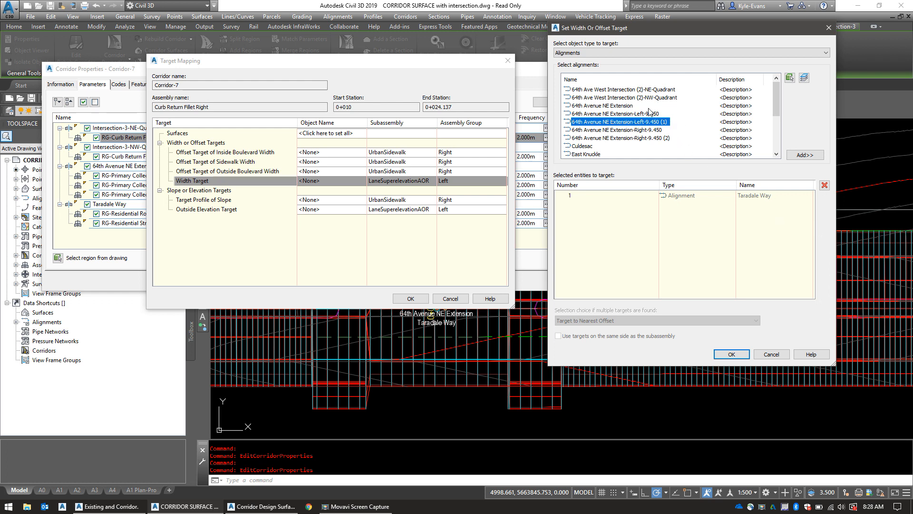
click(615, 114)
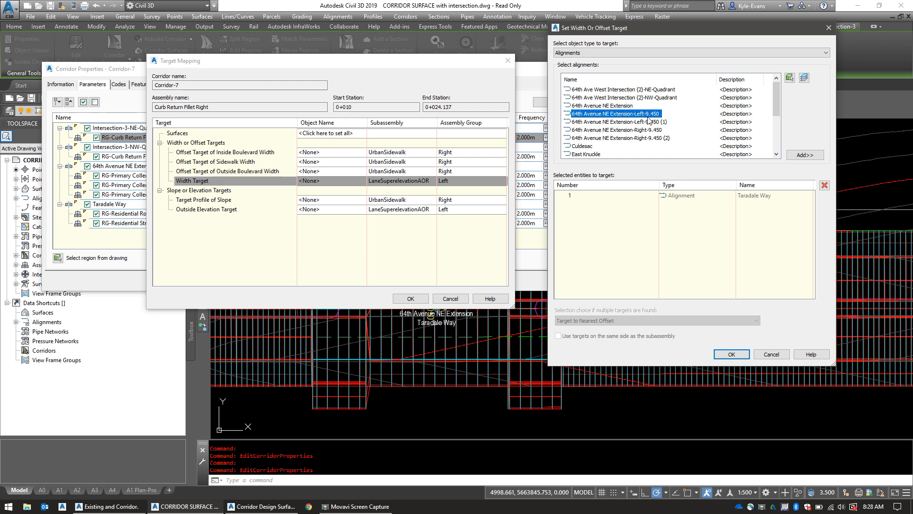
mouse_move(535, 299)
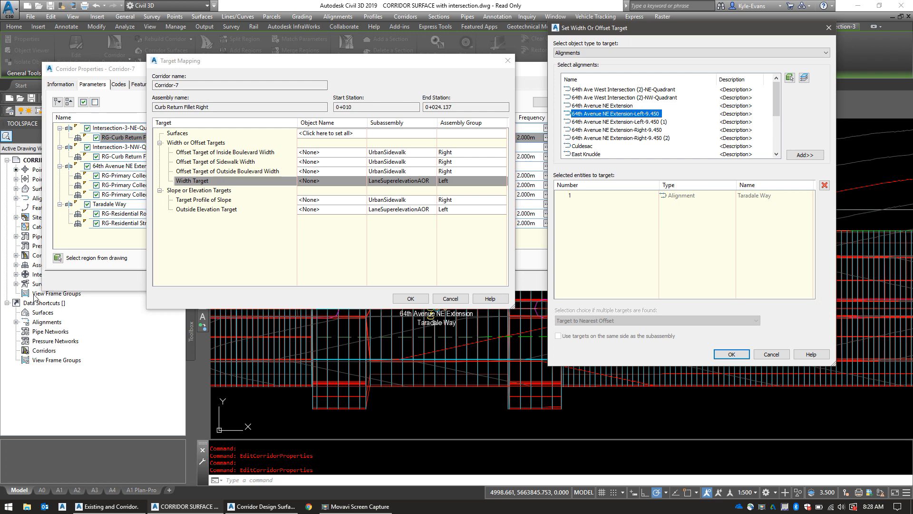
mouse_move(826, 298)
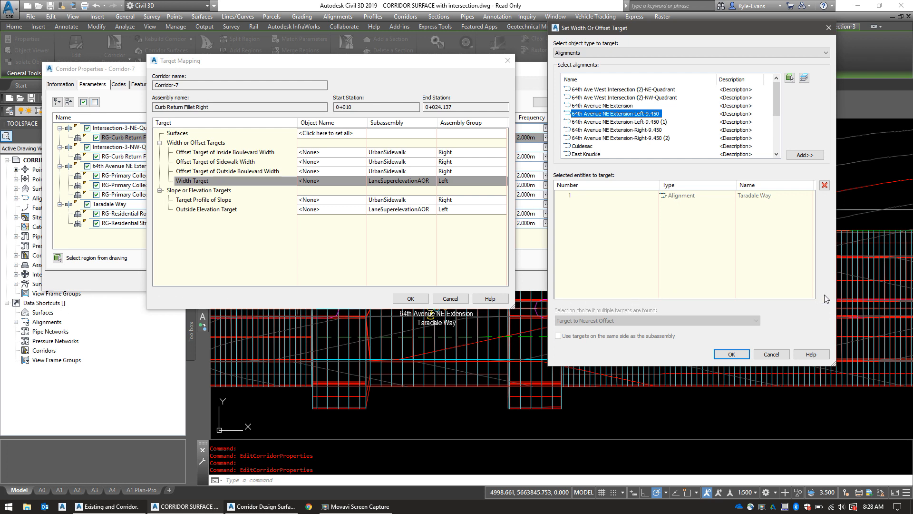
mouse_move(824, 325)
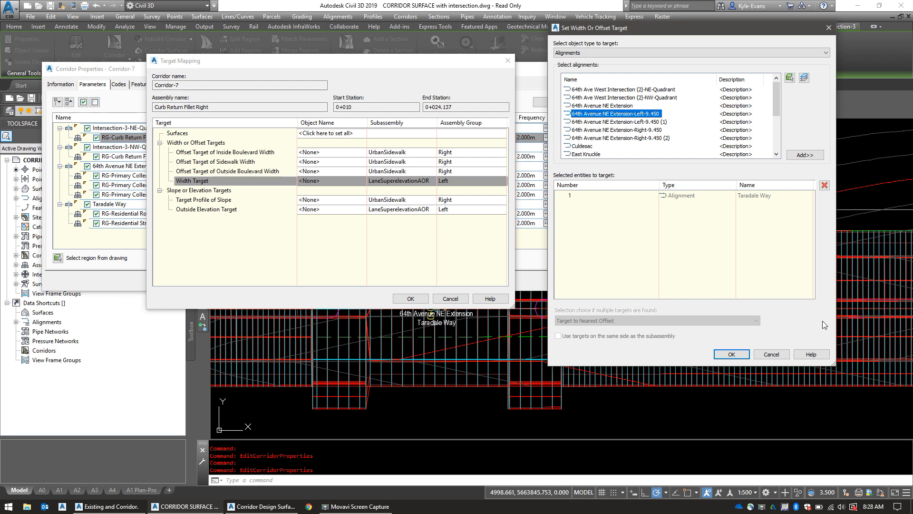
mouse_move(410, 252)
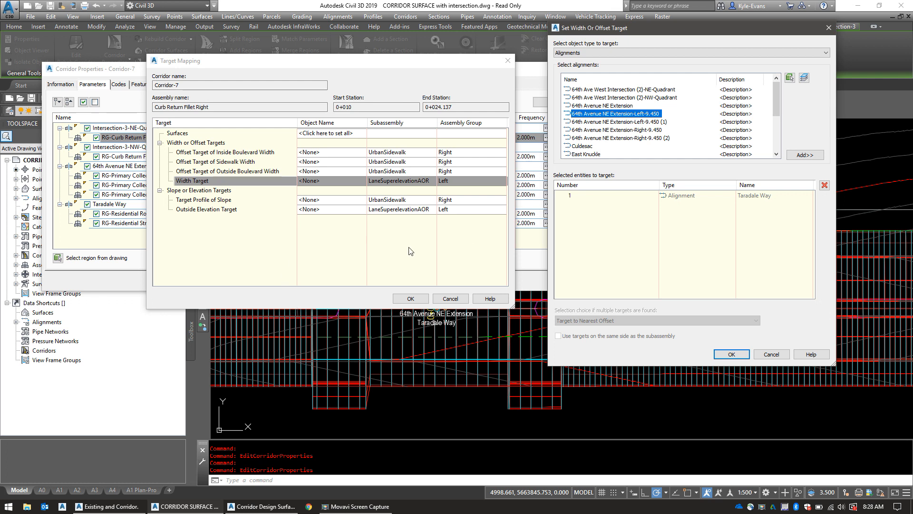
mouse_move(421, 348)
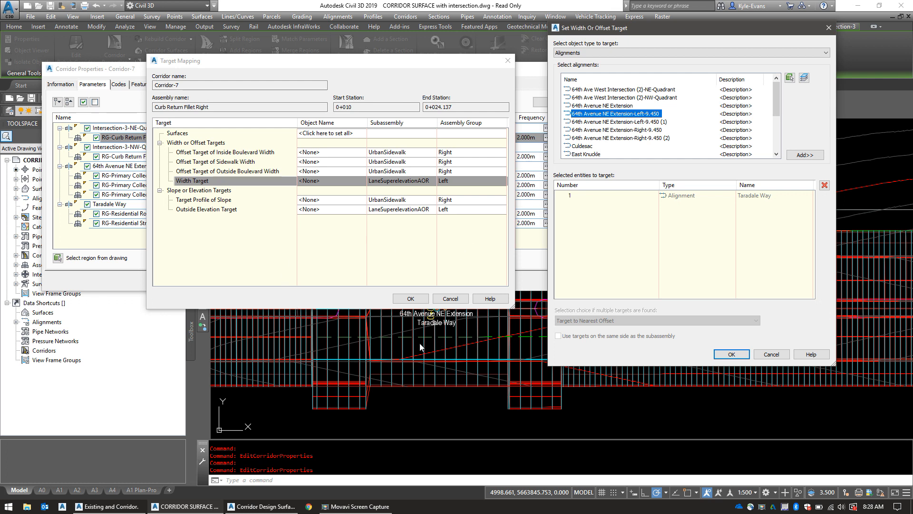
mouse_move(513, 350)
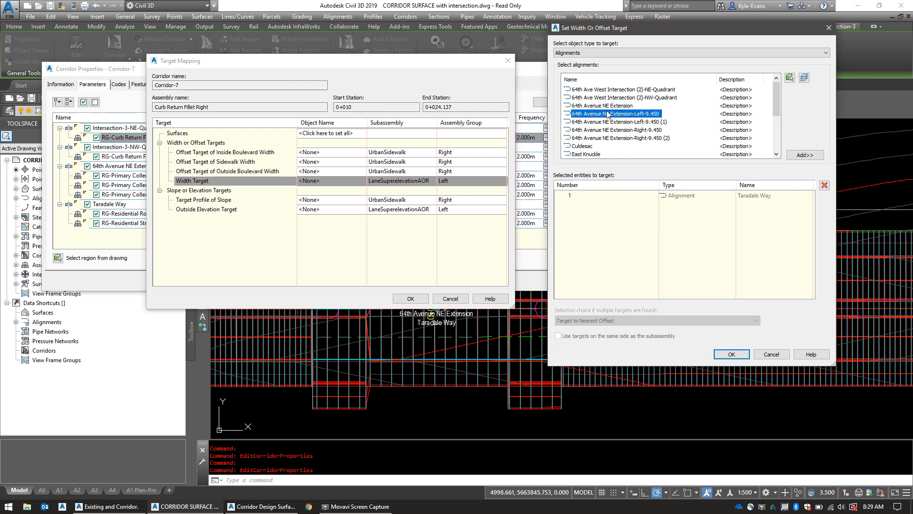
mouse_move(688, 125)
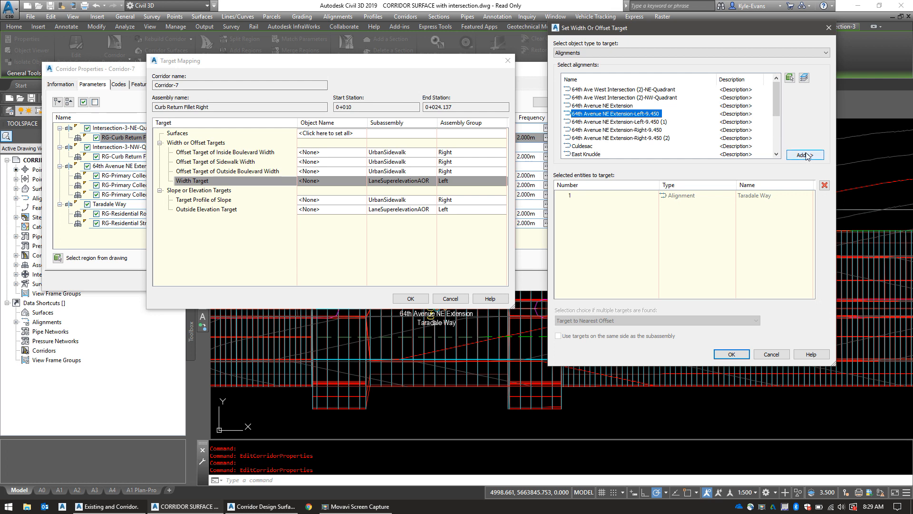
click(804, 155)
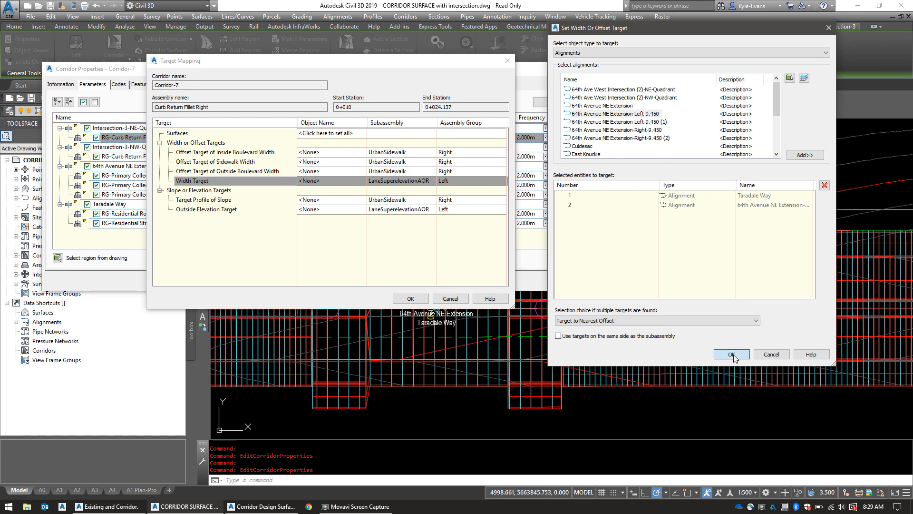
Confirm the width targets and set Taradale Way Design profile as an outside elevation target.
click(731, 354)
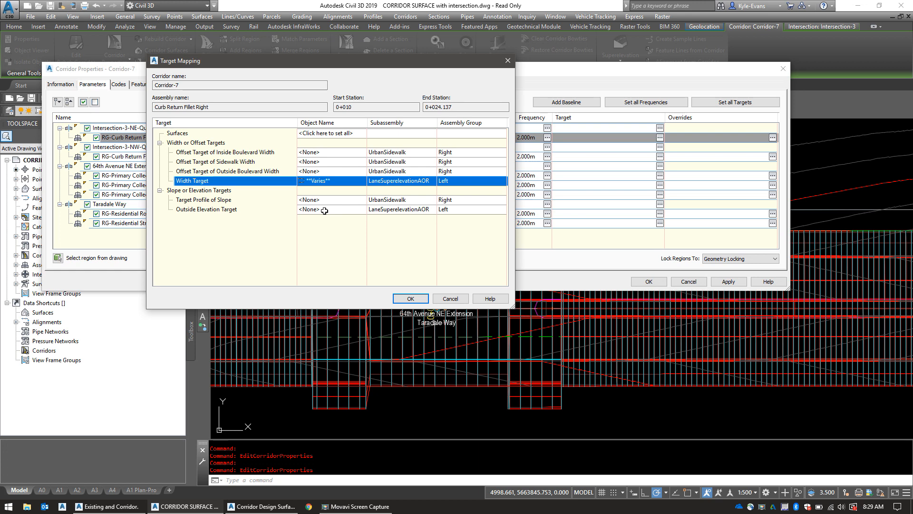
click(324, 209)
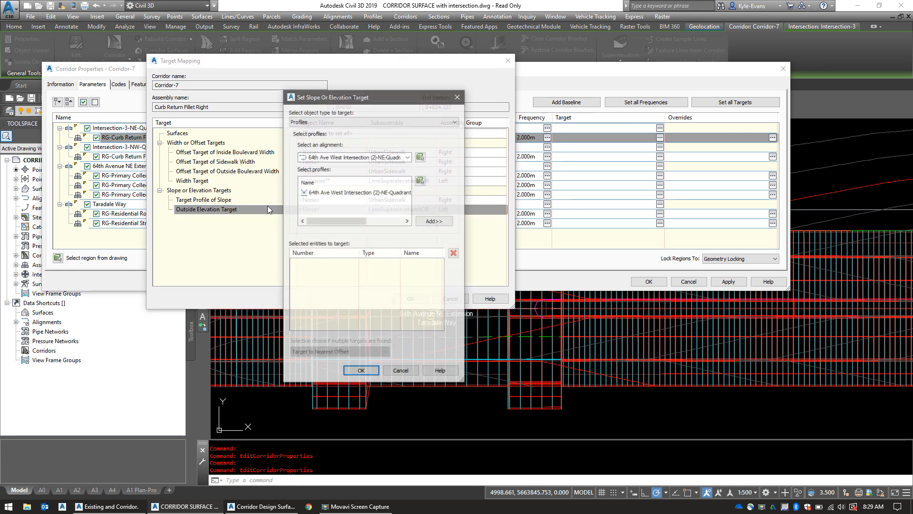
click(407, 156)
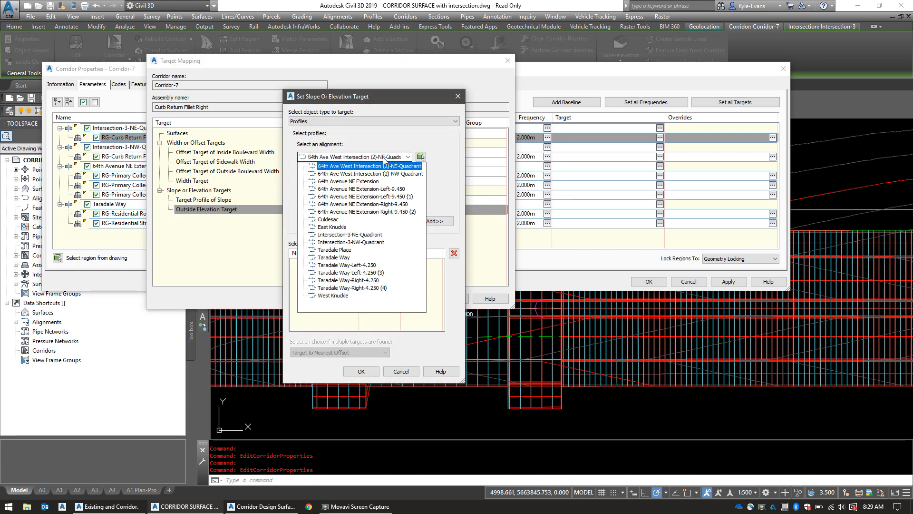
click(350, 257)
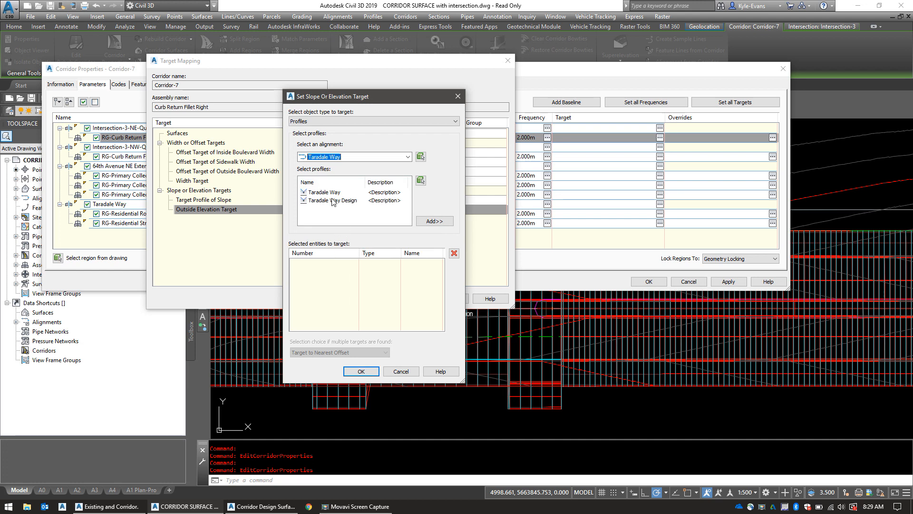
click(434, 220)
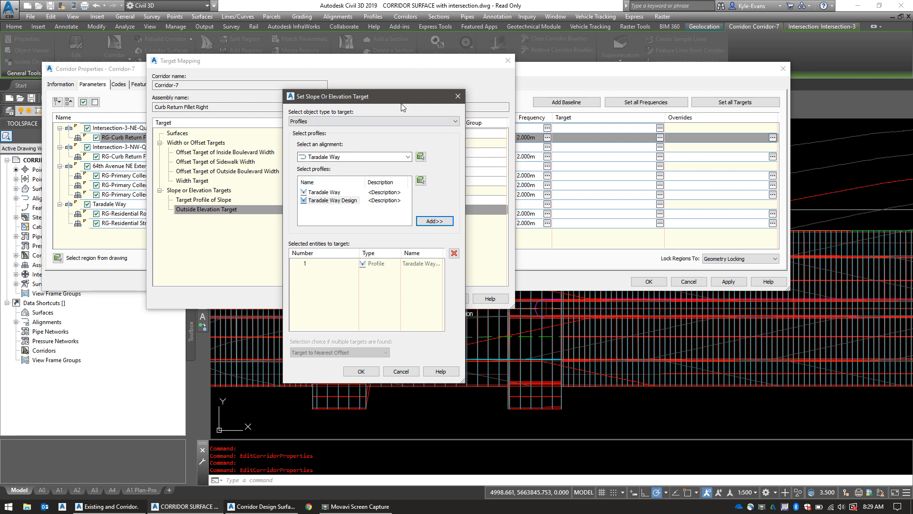
Add the 64th Avenue NE Extension-Left-9.450 2.000% profile and close target mapping.
click(361, 371)
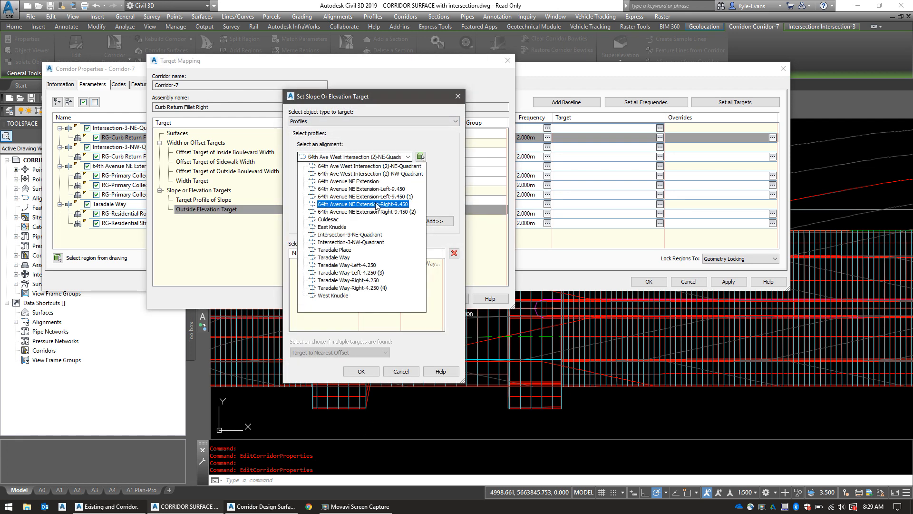
click(361, 189)
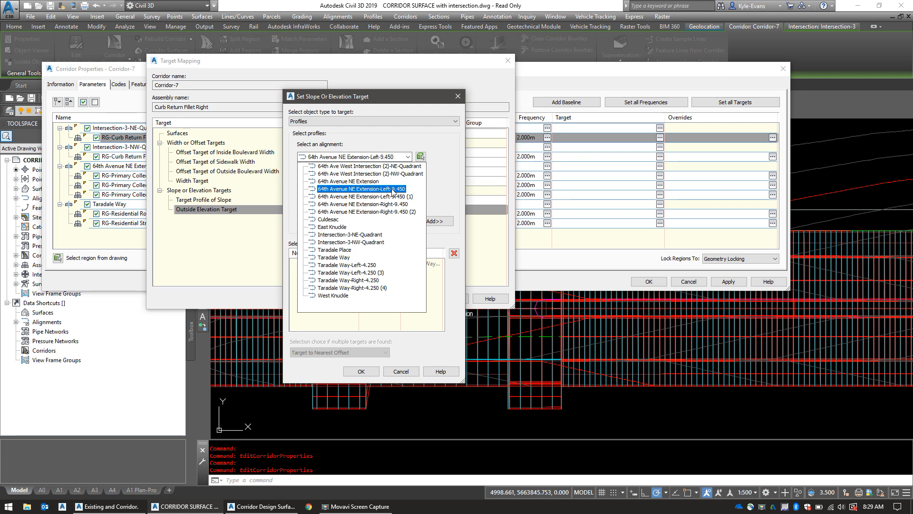
click(360, 188)
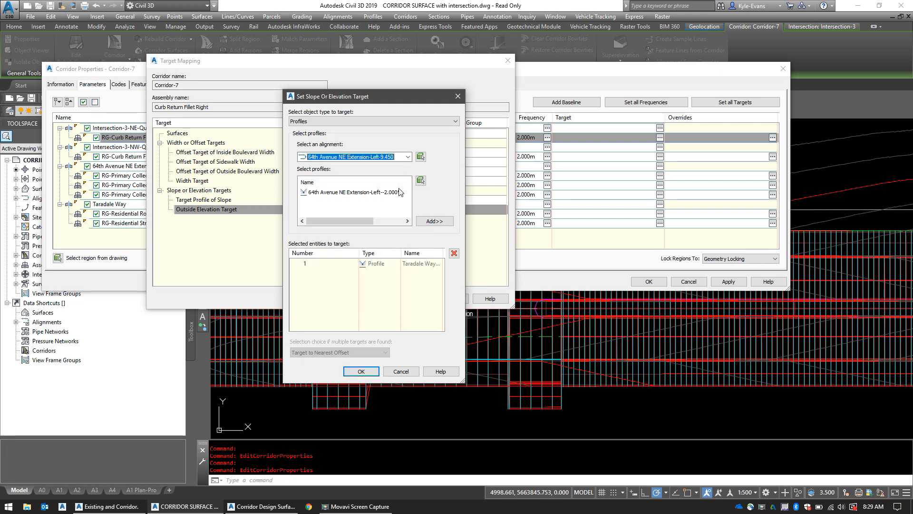
click(353, 192)
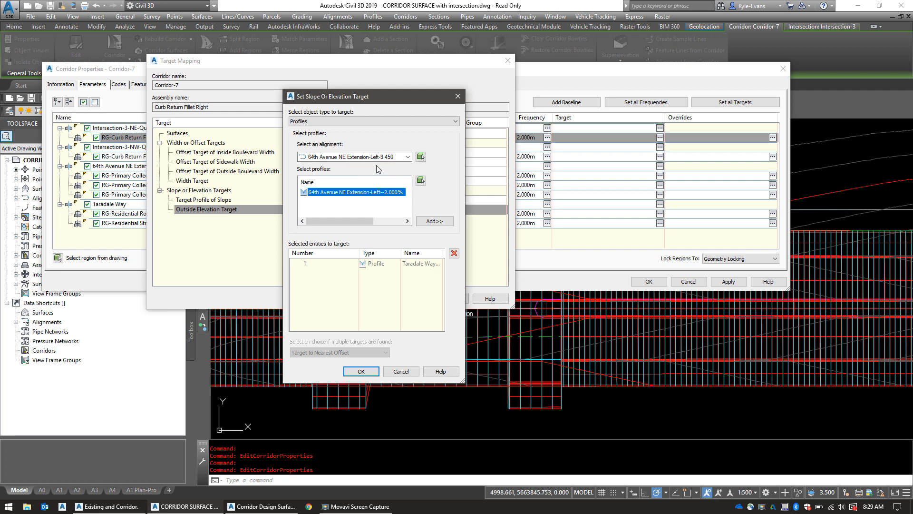
mouse_move(352, 171)
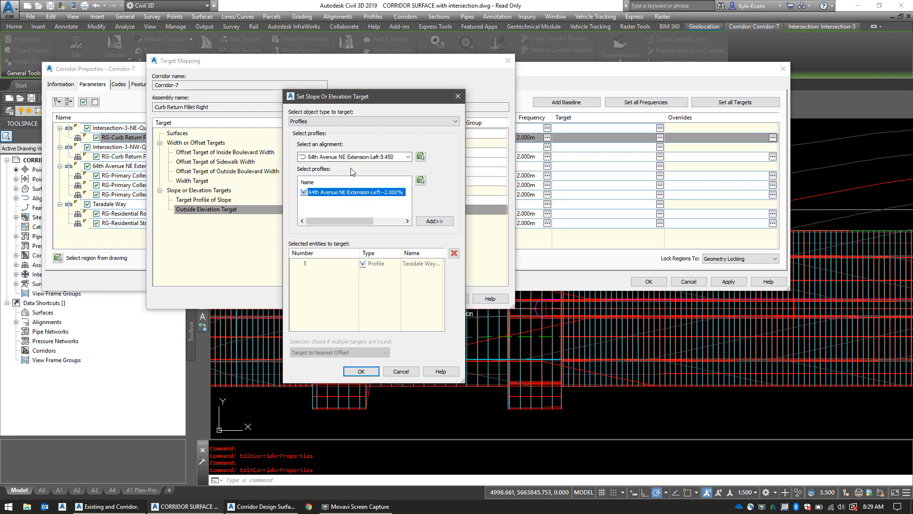
mouse_move(466, 233)
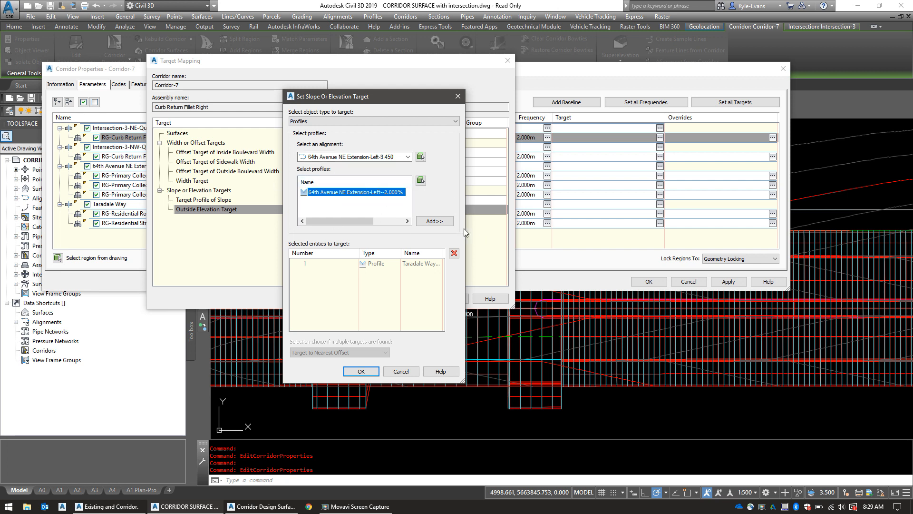
click(433, 221)
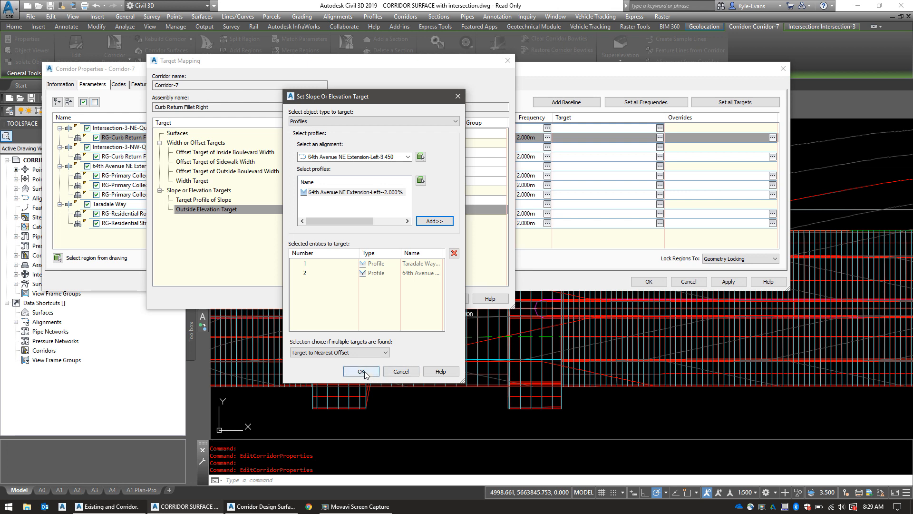
click(360, 371)
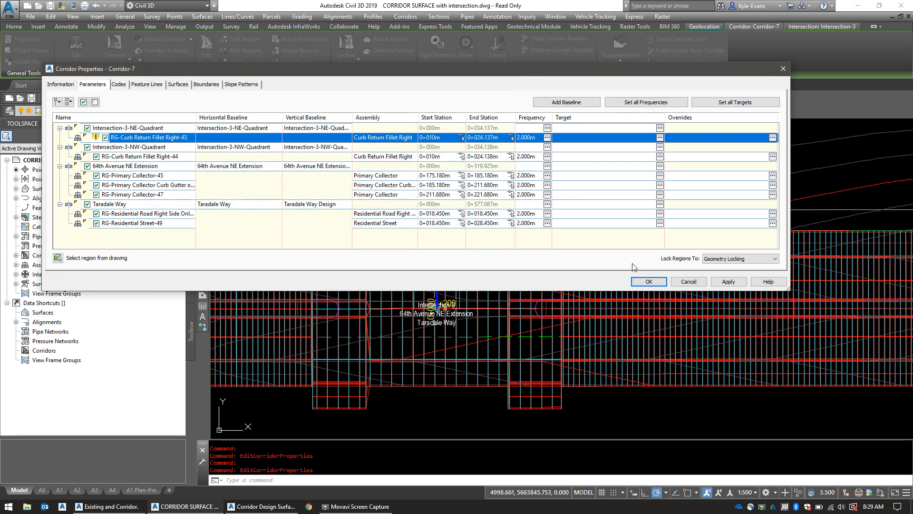
Click OK in Corridor-7 properties to apply the NE targets and rebuild.
click(648, 281)
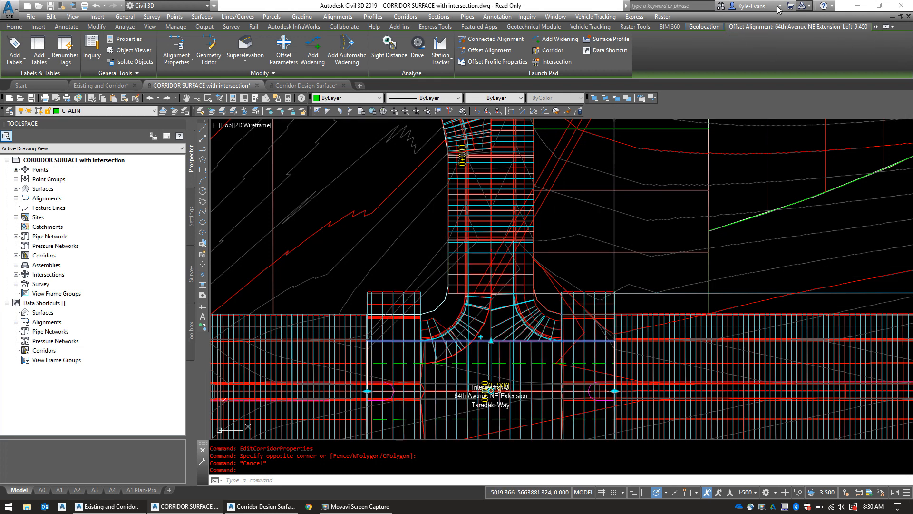
mouse_move(798, 31)
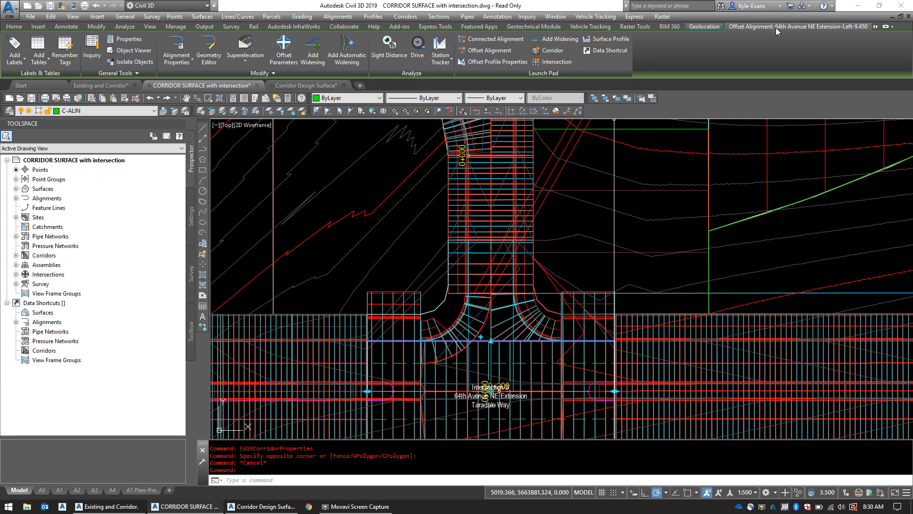
mouse_move(866, 32)
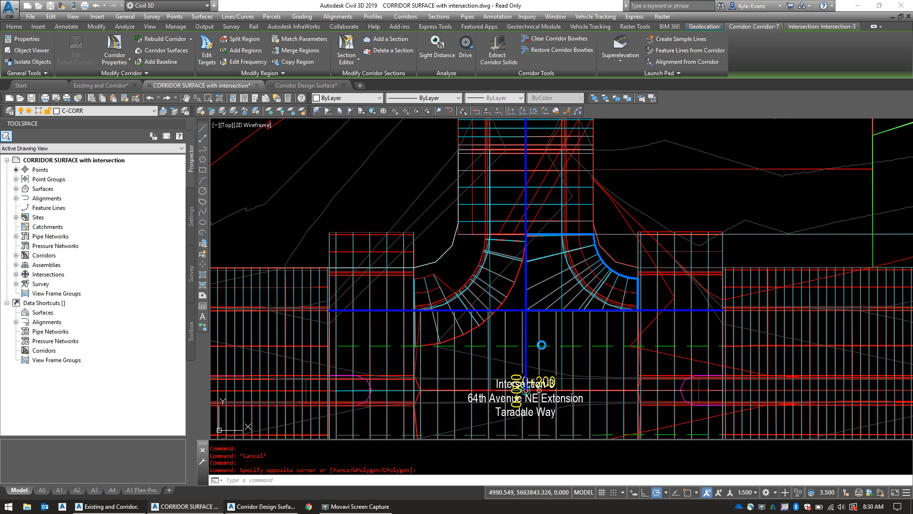
Open target mapping for RG-Curb Return Fillet Right-44 and remove its old boulevard and slope targets.
click(115, 47)
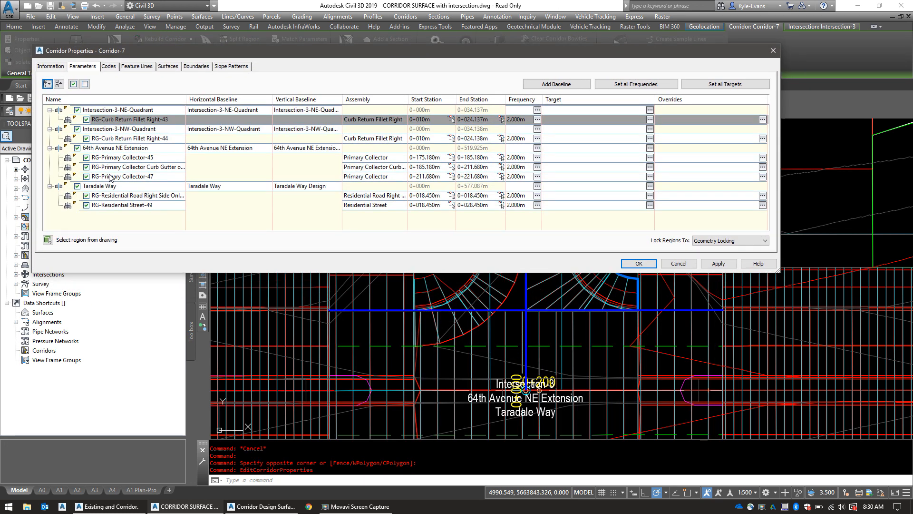
click(134, 138)
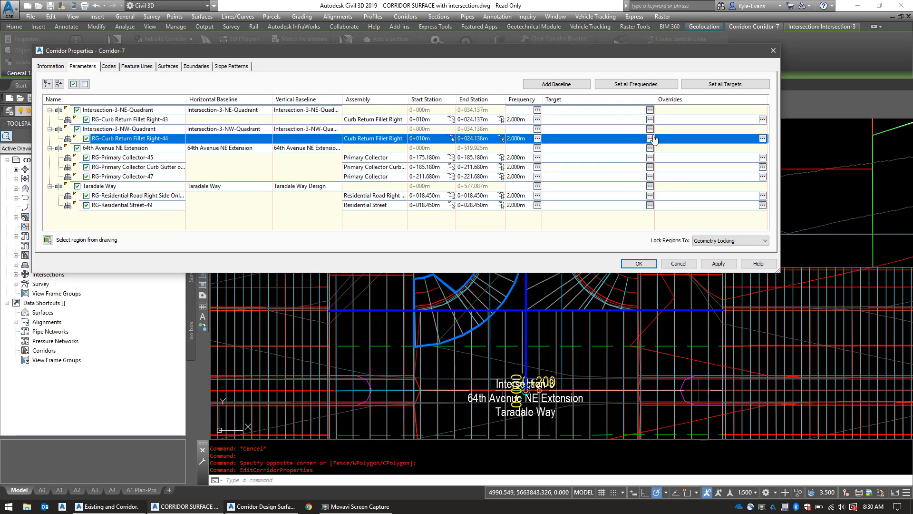
click(650, 138)
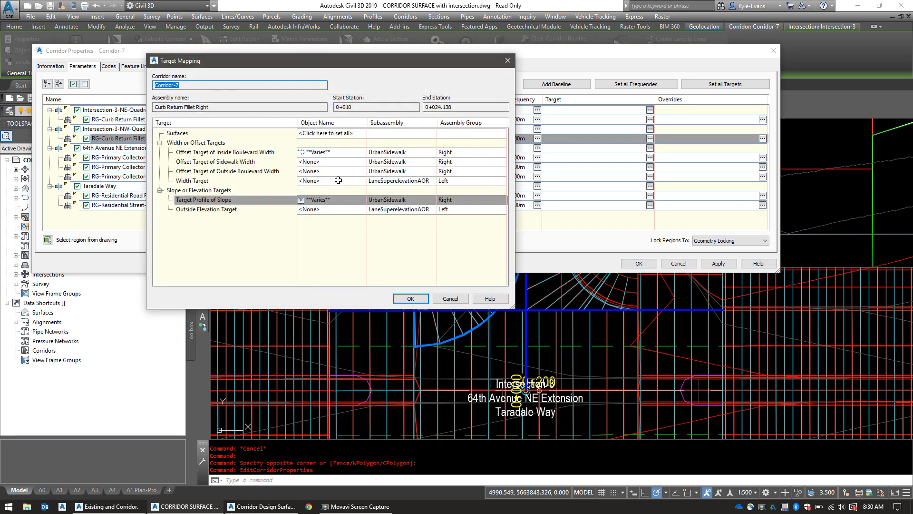
click(316, 152)
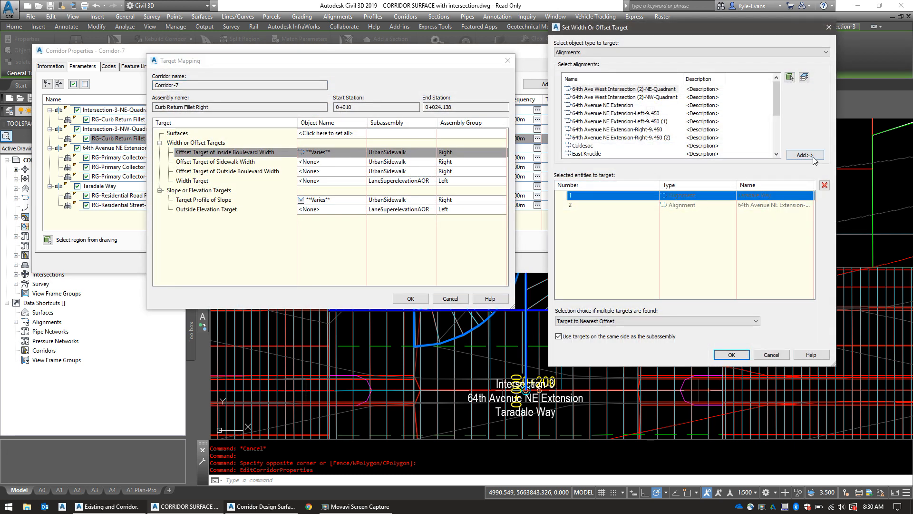
click(825, 185)
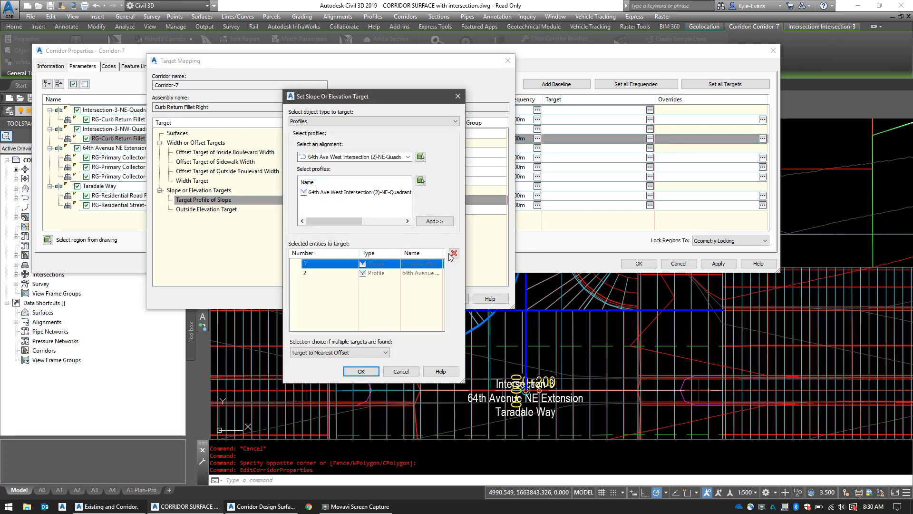
click(361, 371)
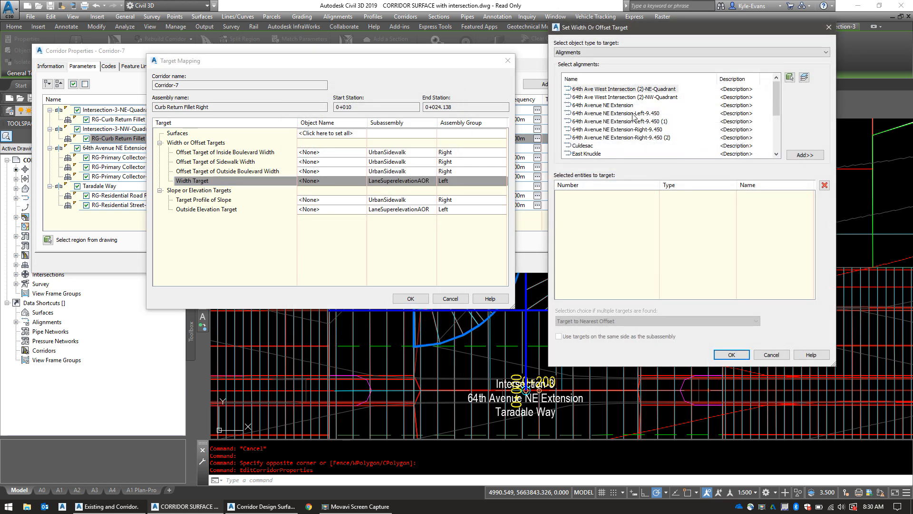
Target width to 64th Avenue NE Extension-Left-9.450 and Taradale Way, and add the elevation profile.
click(614, 113)
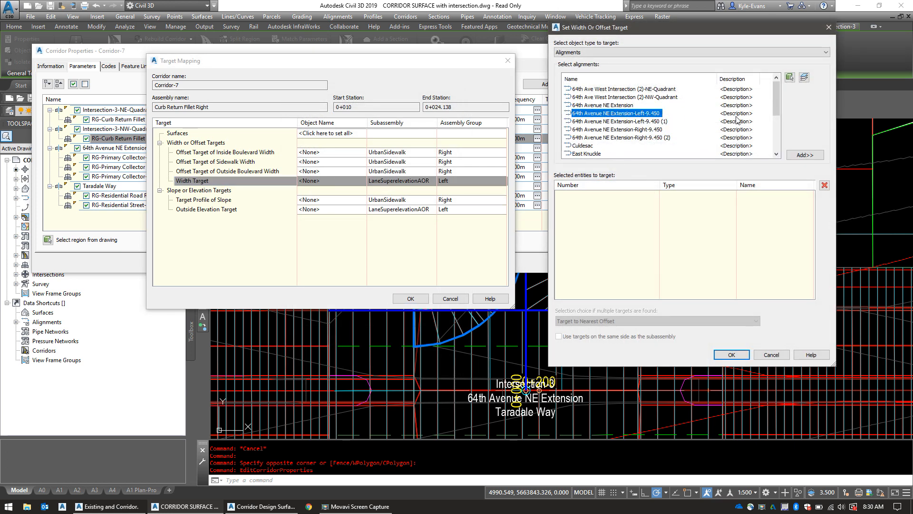
click(805, 155)
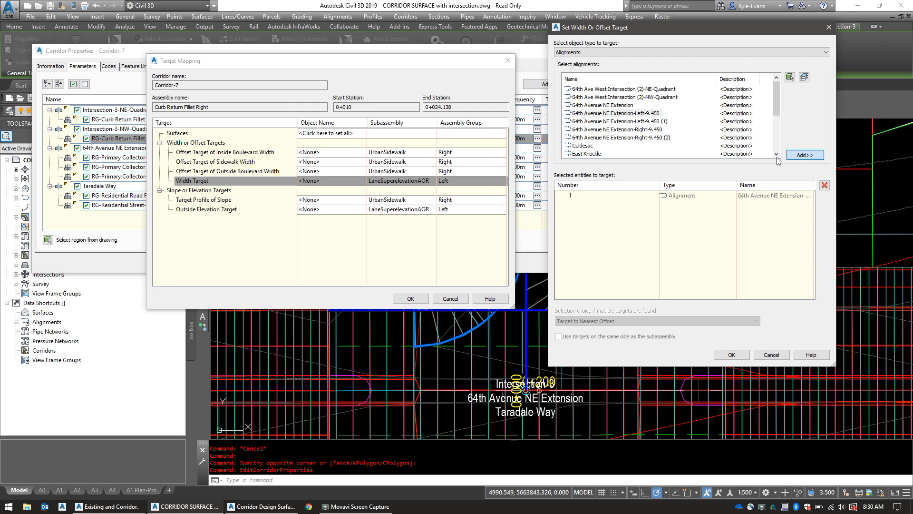
scroll(down, 3)
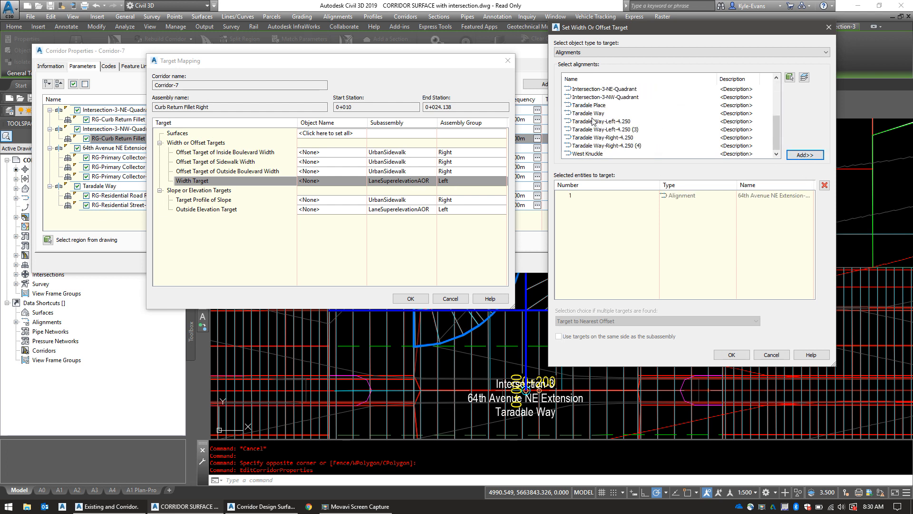
click(804, 154)
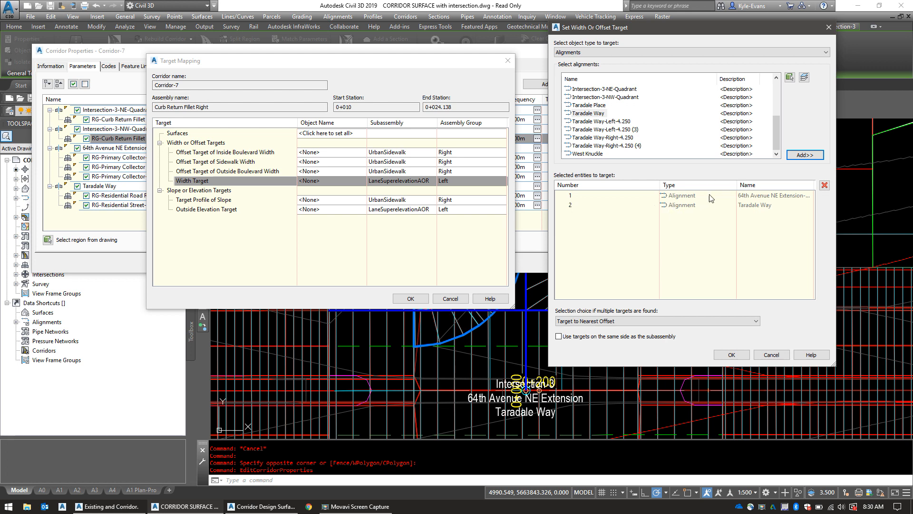
click(730, 355)
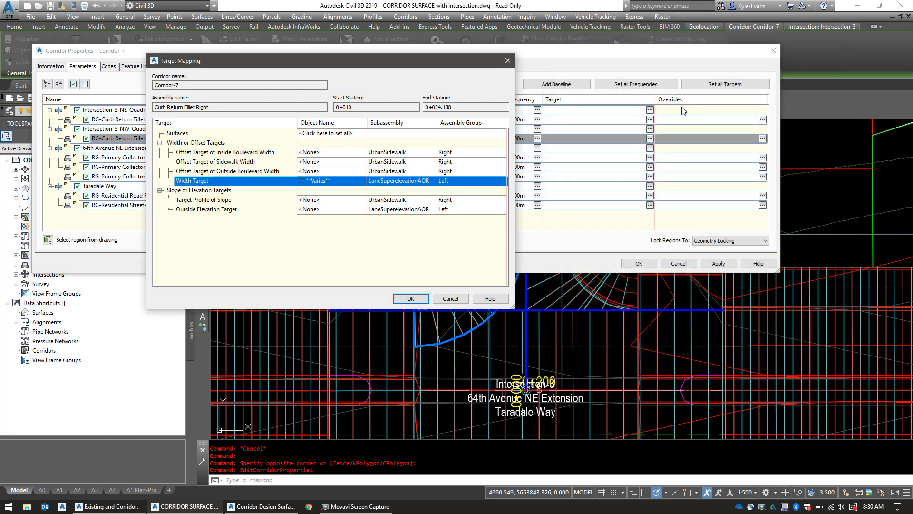
mouse_move(318, 210)
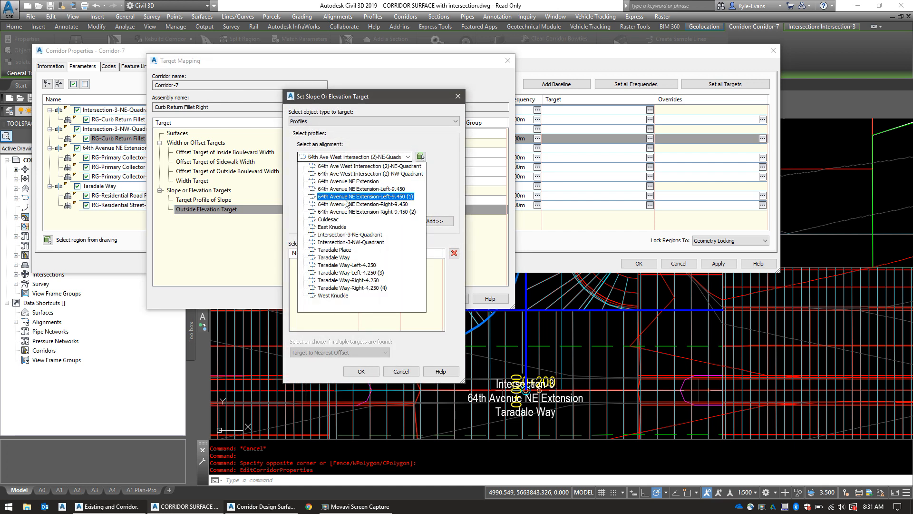
click(344, 257)
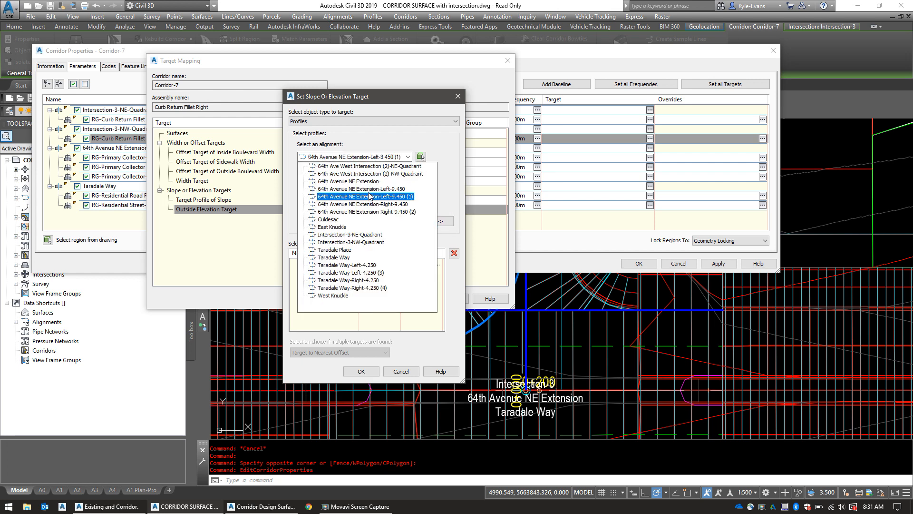
click(433, 222)
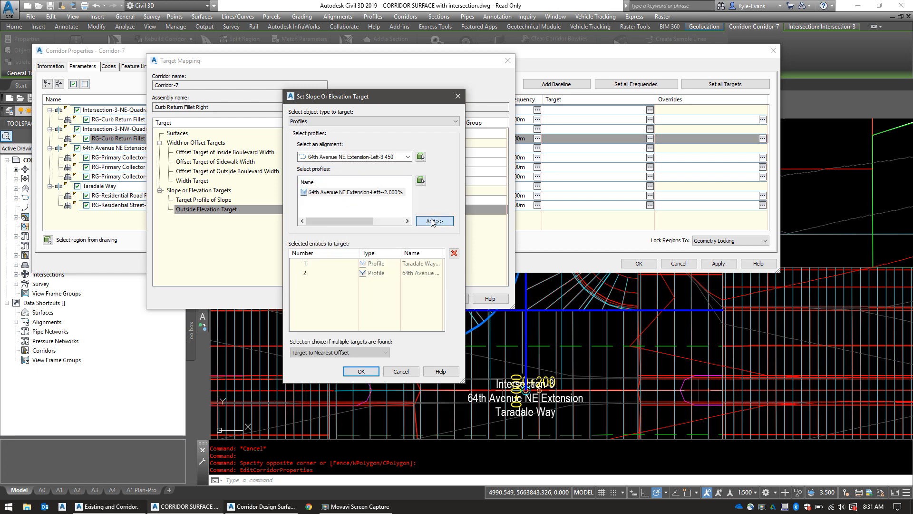
click(360, 371)
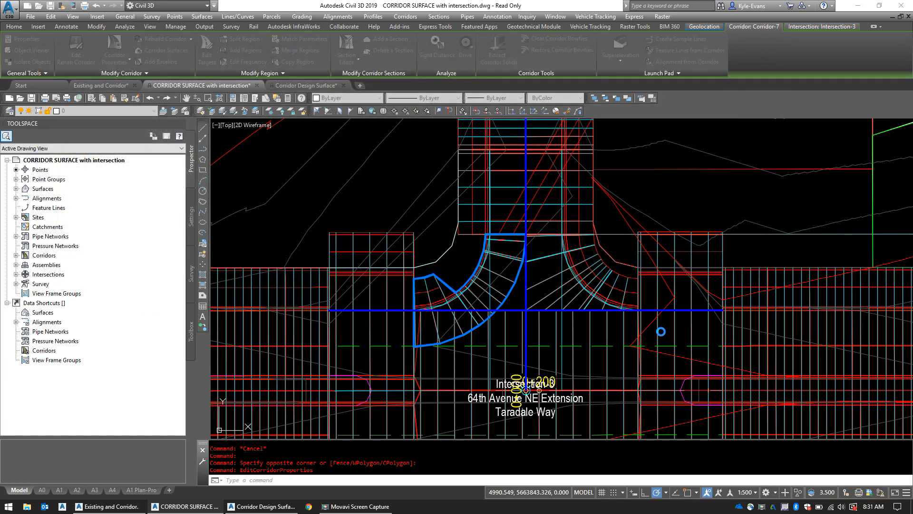
Select the East Intersection corridor and bring up its right-click menu.
click(13, 26)
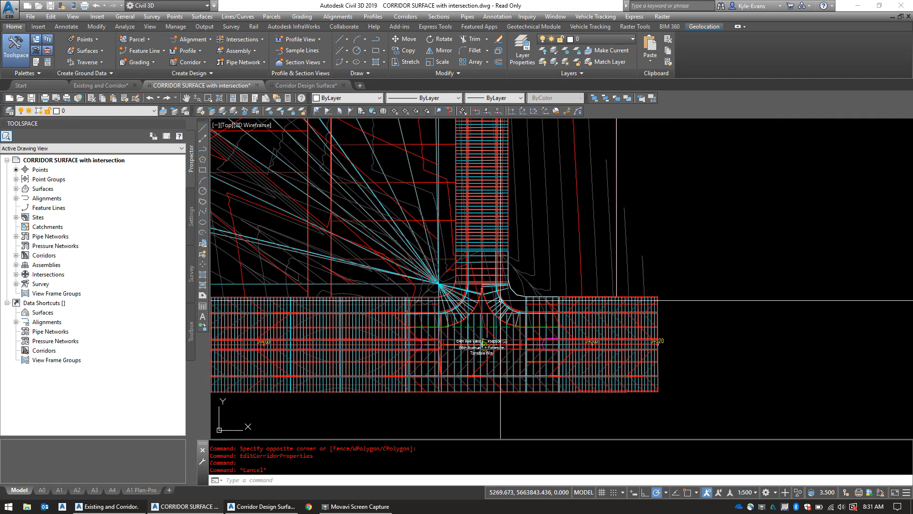
mouse_move(494, 300)
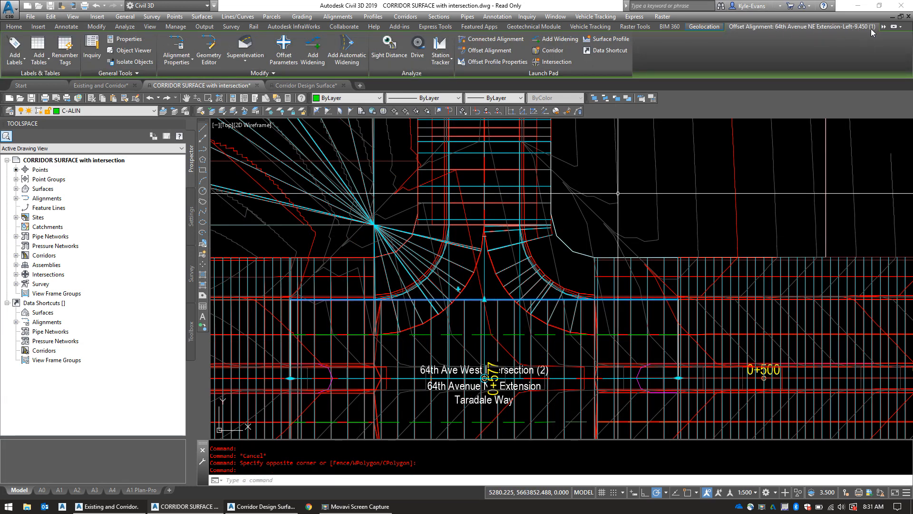
mouse_move(882, 42)
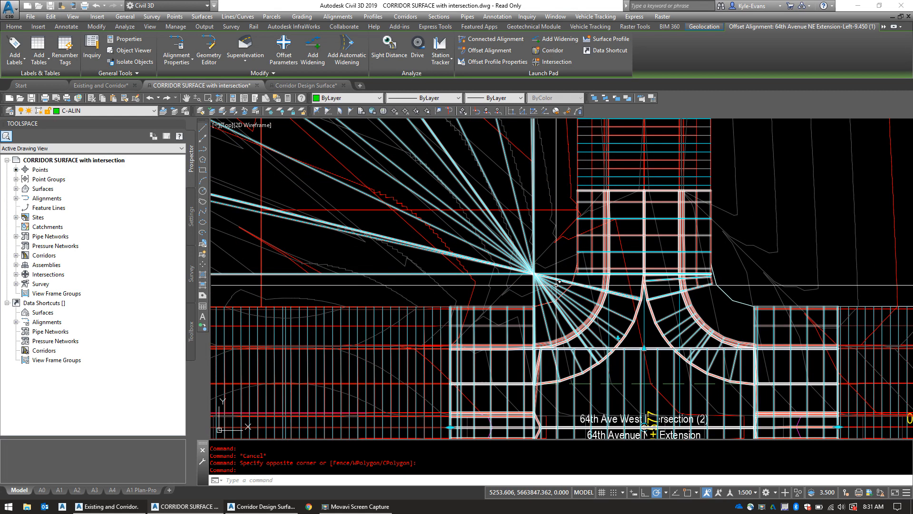
right_click(547, 274)
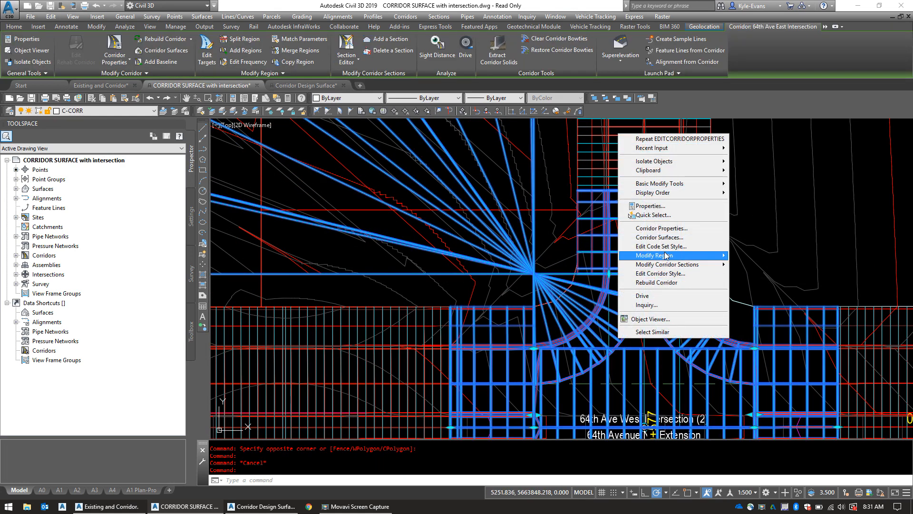
Target the second curb return's width to 64th Avenue NE Extension-Left-9.450 and Taradale Way, plus elevation profiles.
click(659, 228)
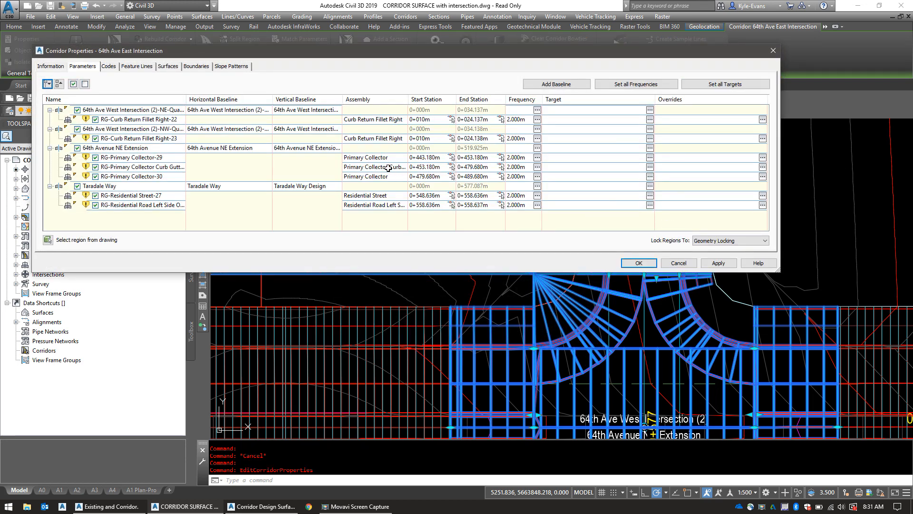
click(140, 119)
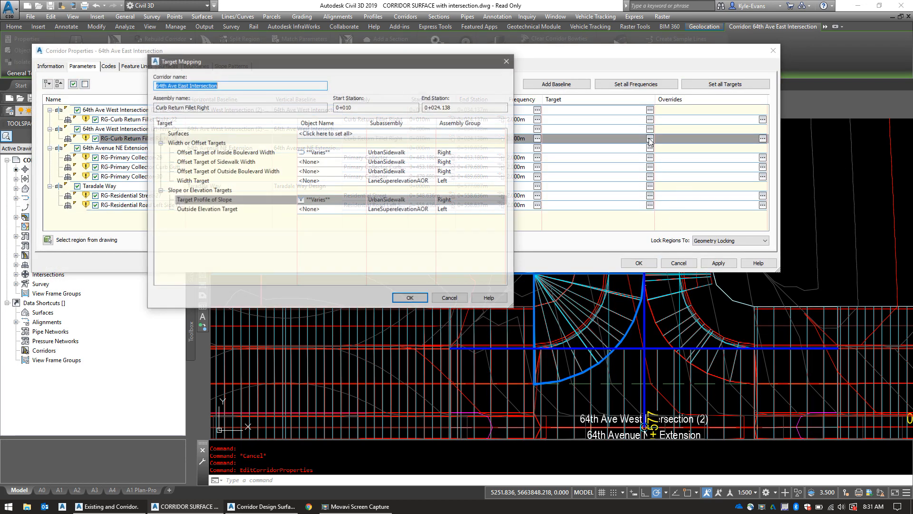
click(649, 138)
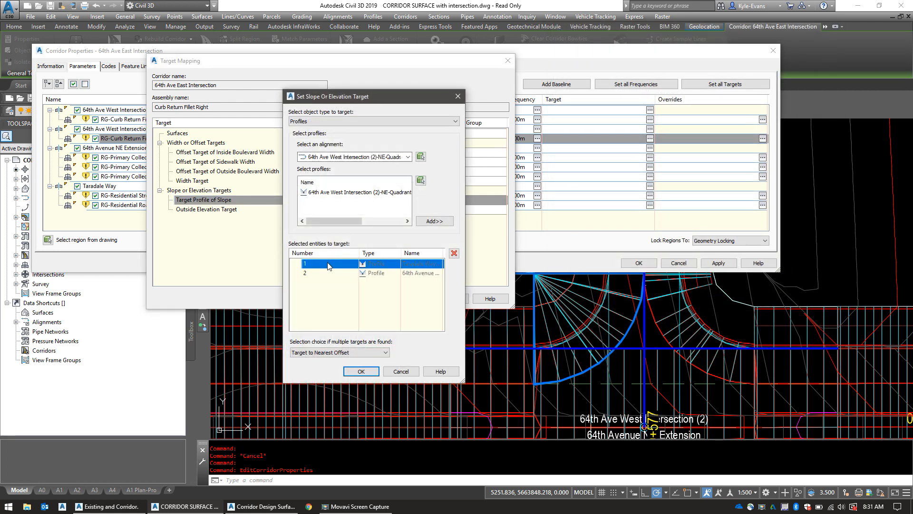
click(454, 252)
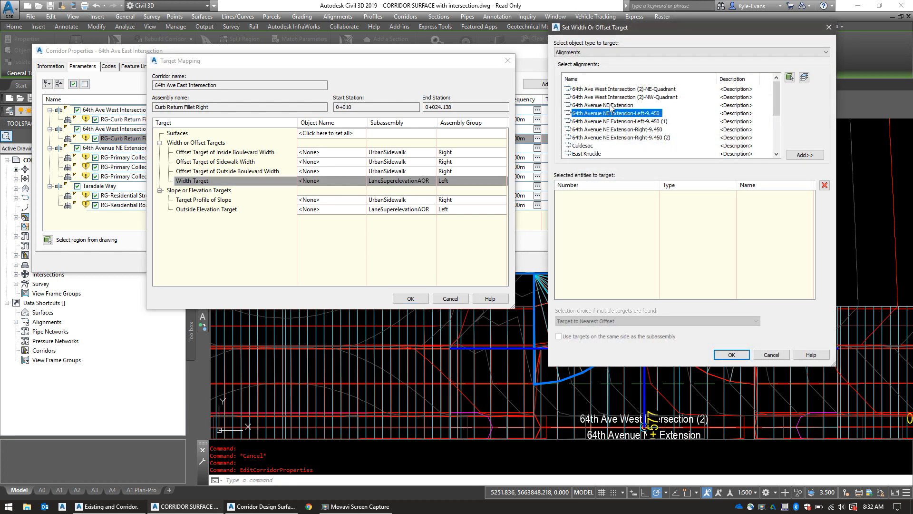
click(614, 122)
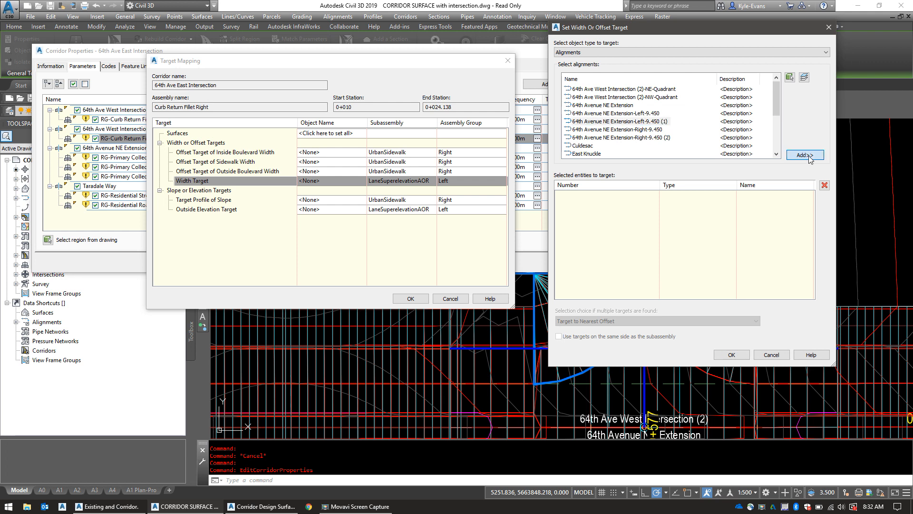
click(805, 155)
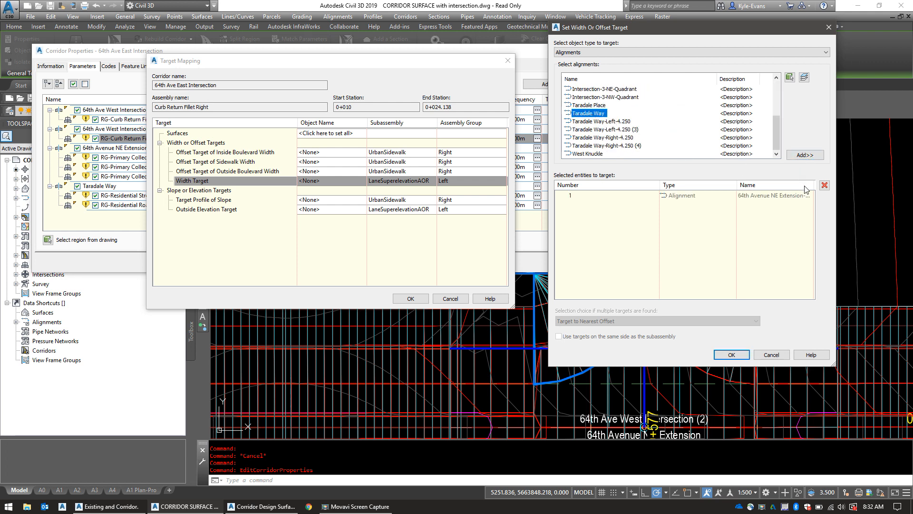
click(804, 154)
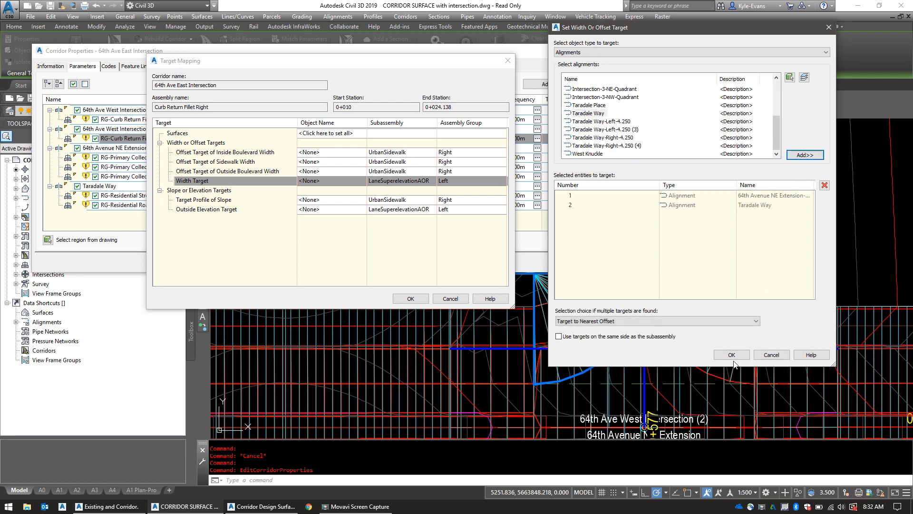
click(731, 354)
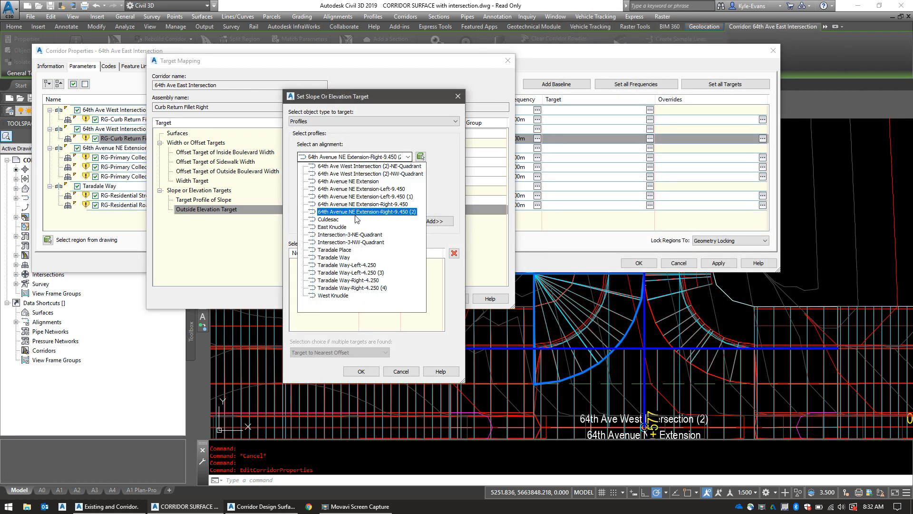
click(356, 189)
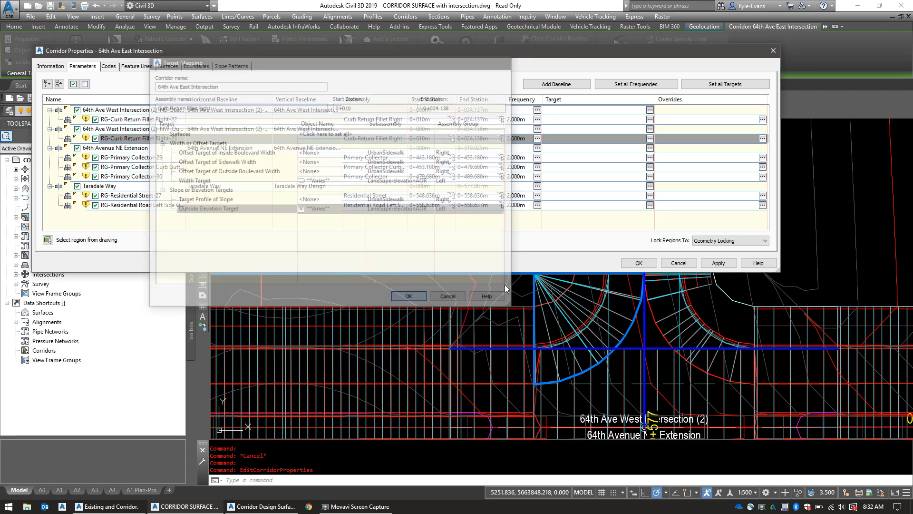
click(409, 296)
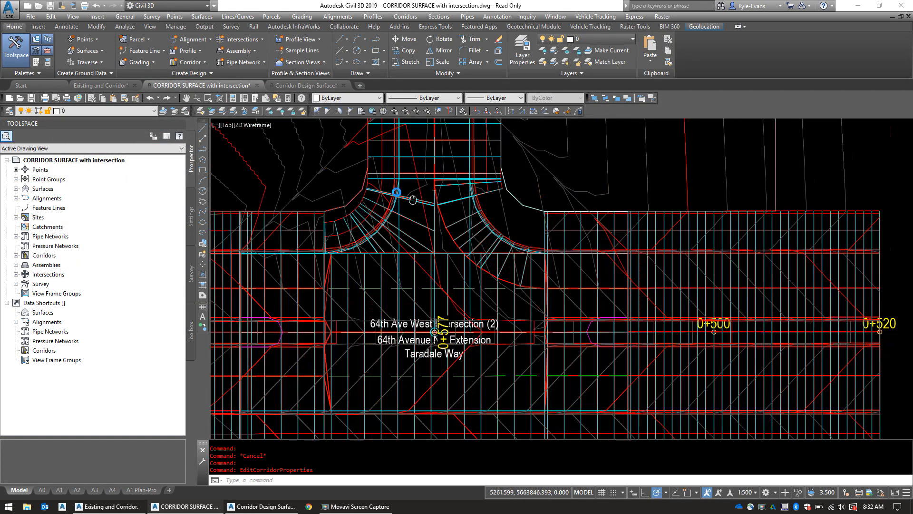
Reopen Corridor Properties for the 64th Ave East Intersection corridor.
scroll(down, 3)
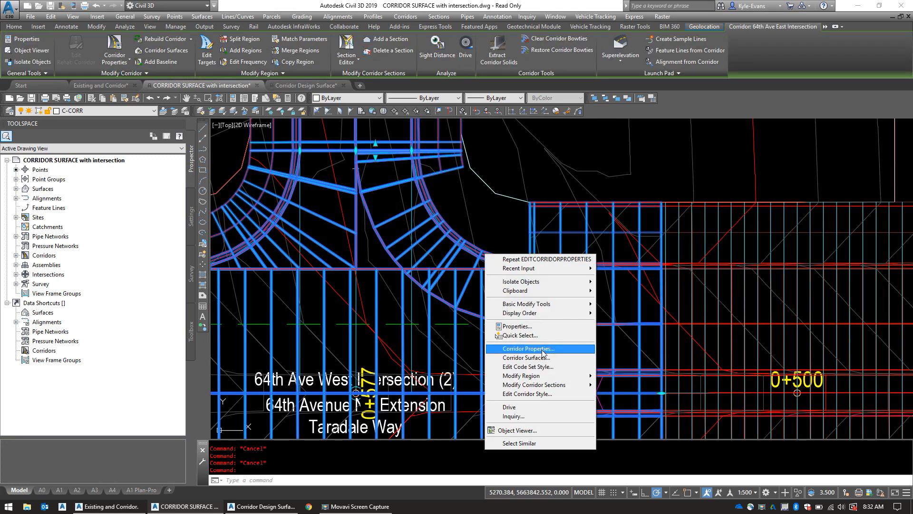
click(525, 349)
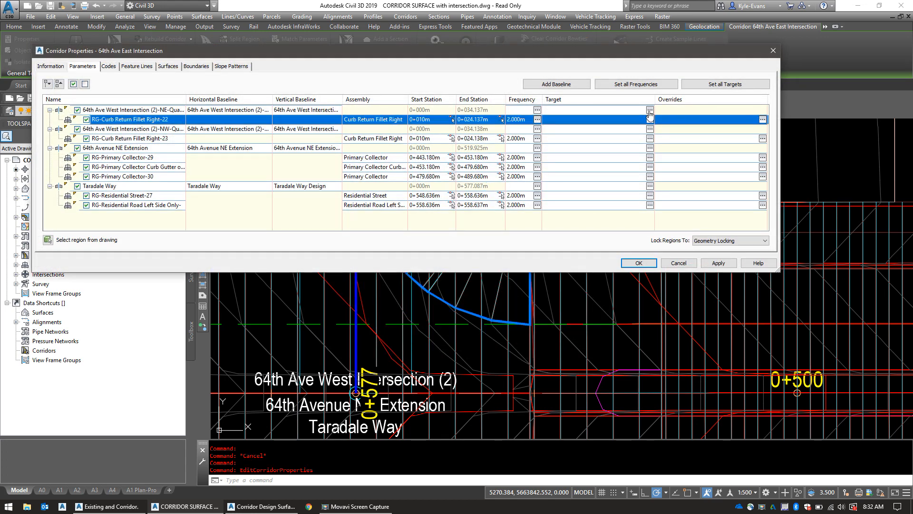
Add Taradale Way-Left-4.250 as the width target for RG-Curb Return Fillet Right-22.
click(650, 119)
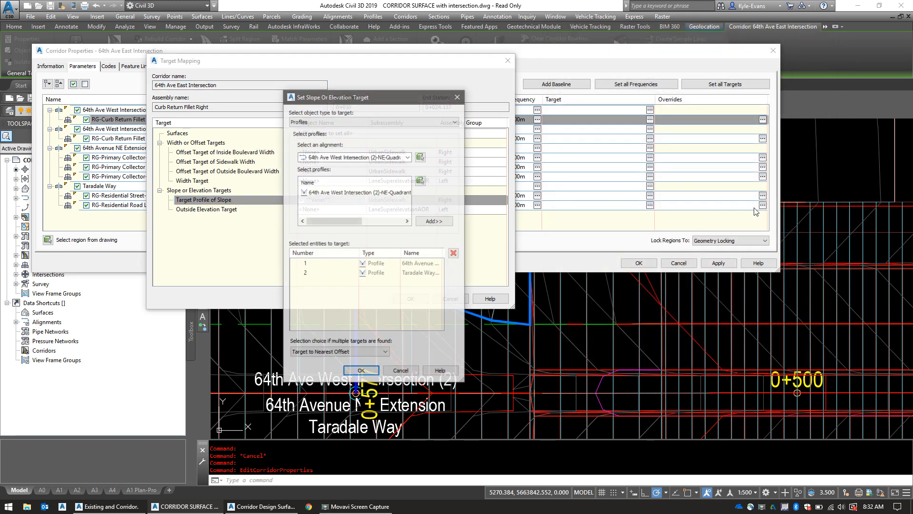
click(378, 272)
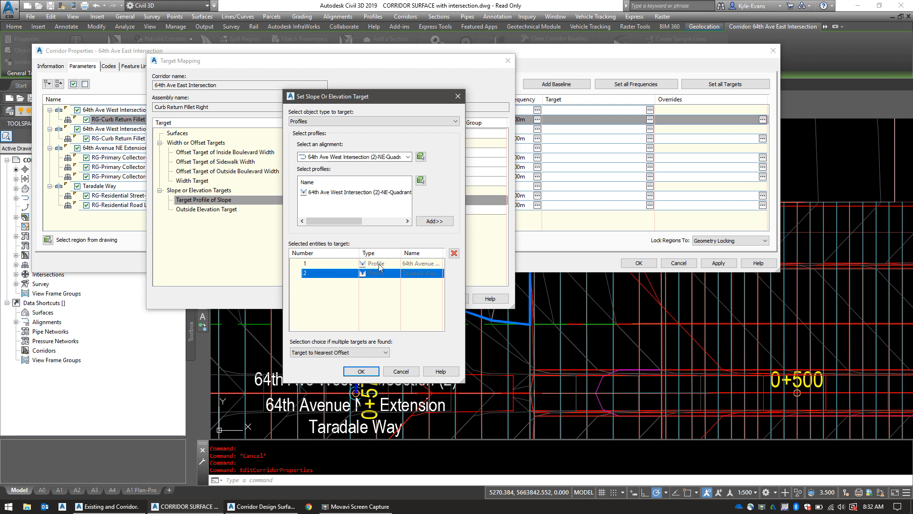
click(360, 371)
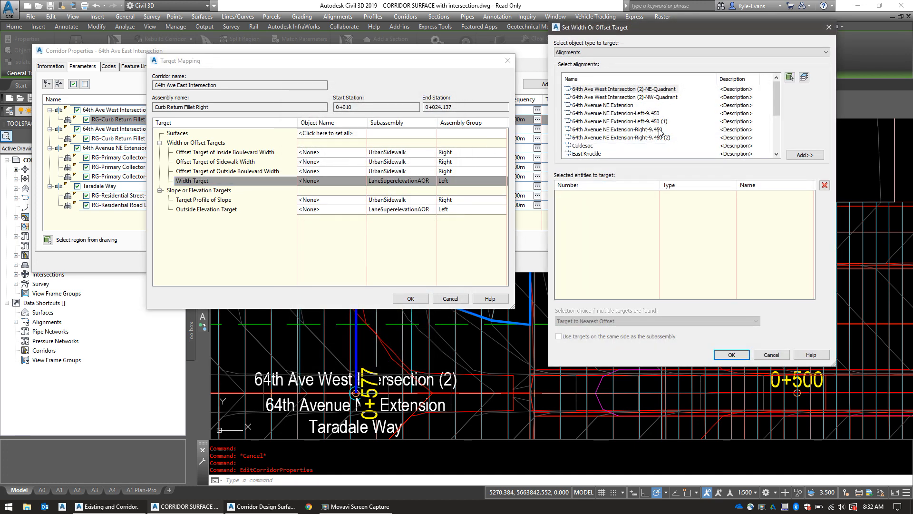
click(600, 145)
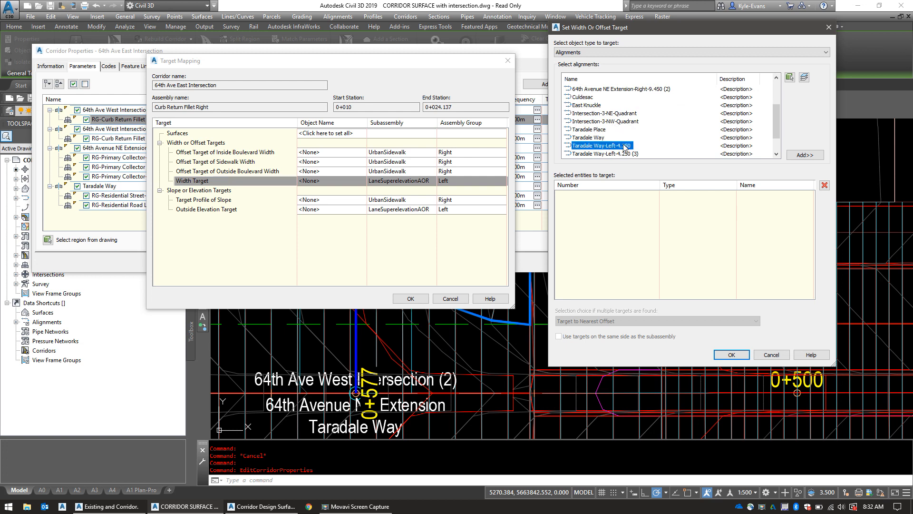
click(804, 155)
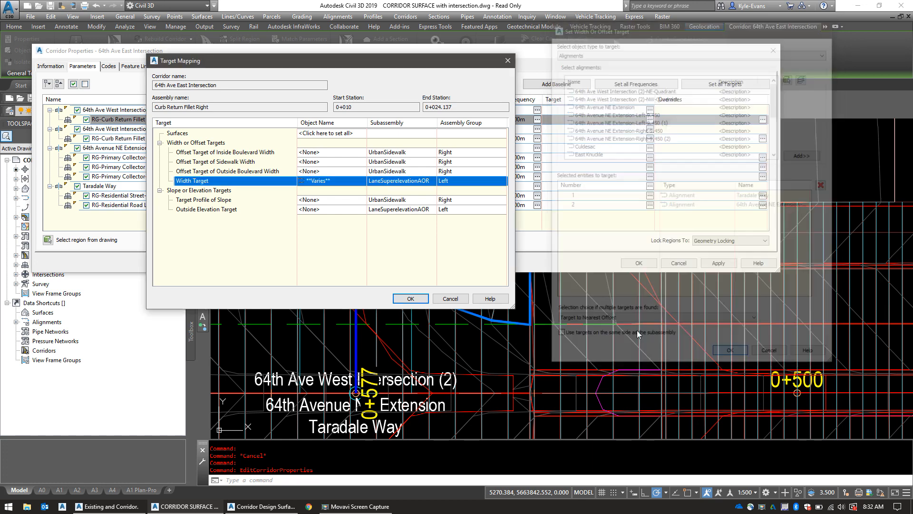
Set the outside elevation target to the 64th Avenue NE Extension left offset profile.
click(205, 209)
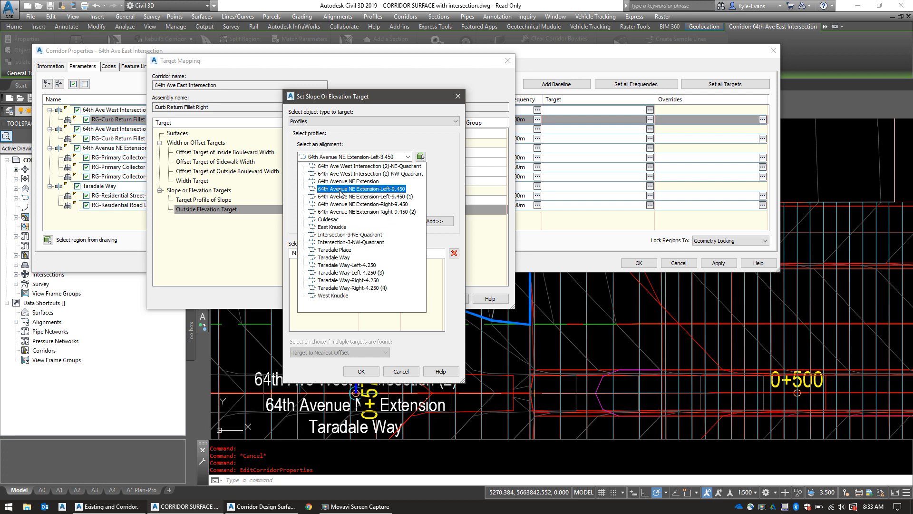
click(361, 188)
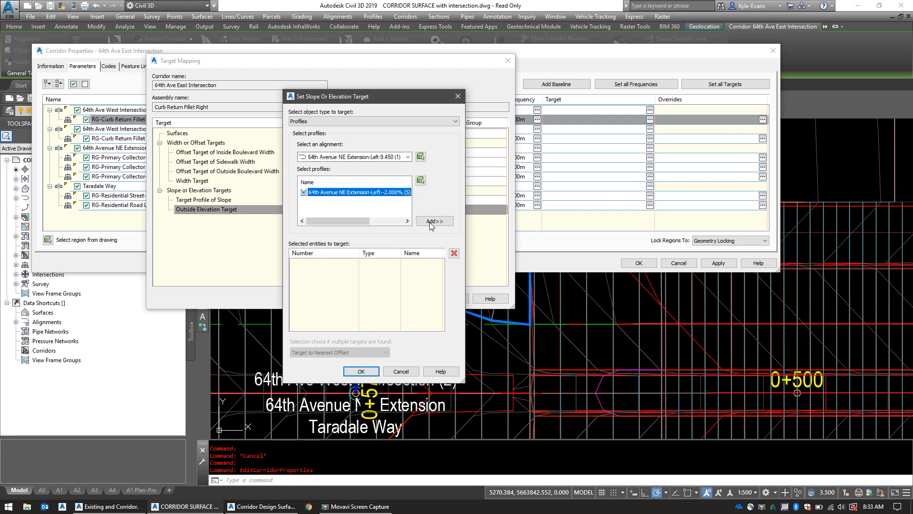
click(433, 221)
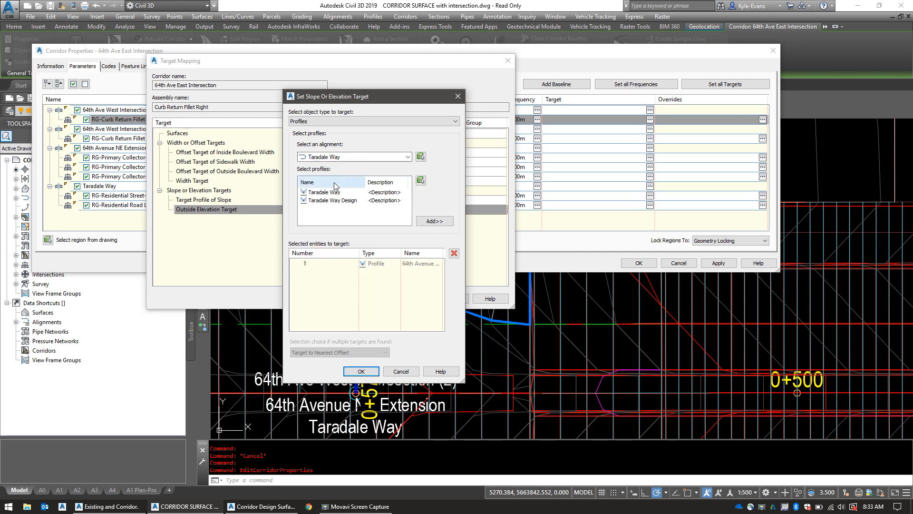
click(360, 371)
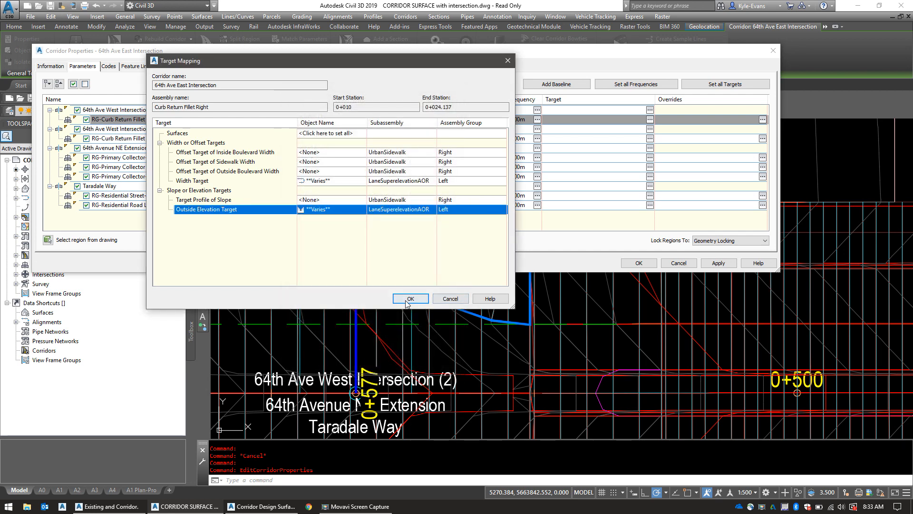
click(410, 298)
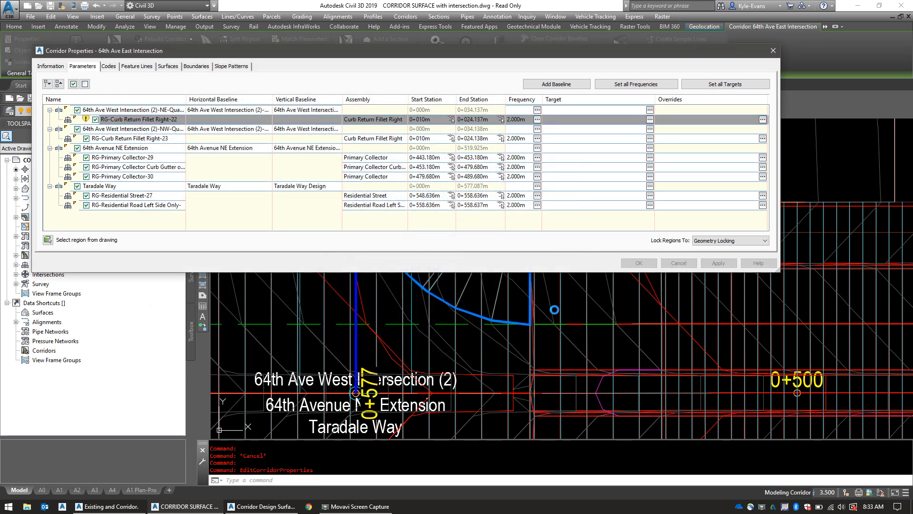
Apply the new targets and rebuild the 64th Ave East Intersection corridor.
click(677, 263)
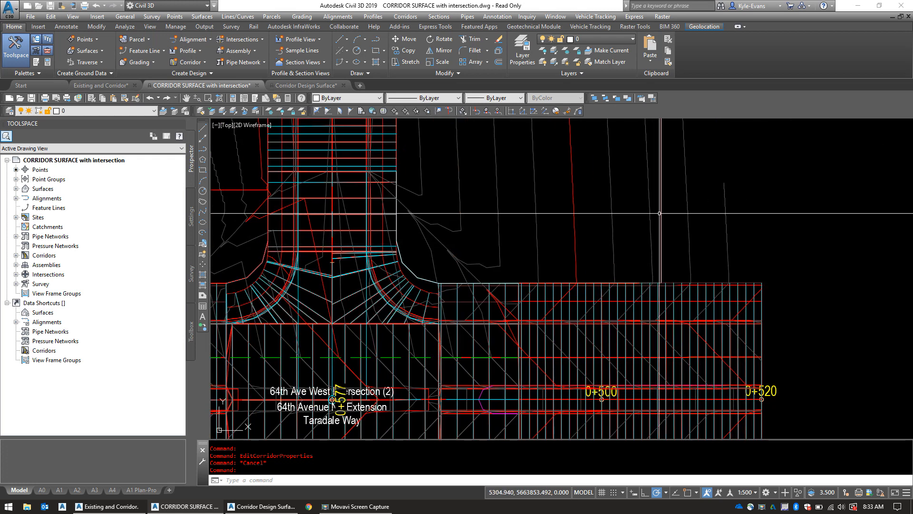
mouse_move(659, 214)
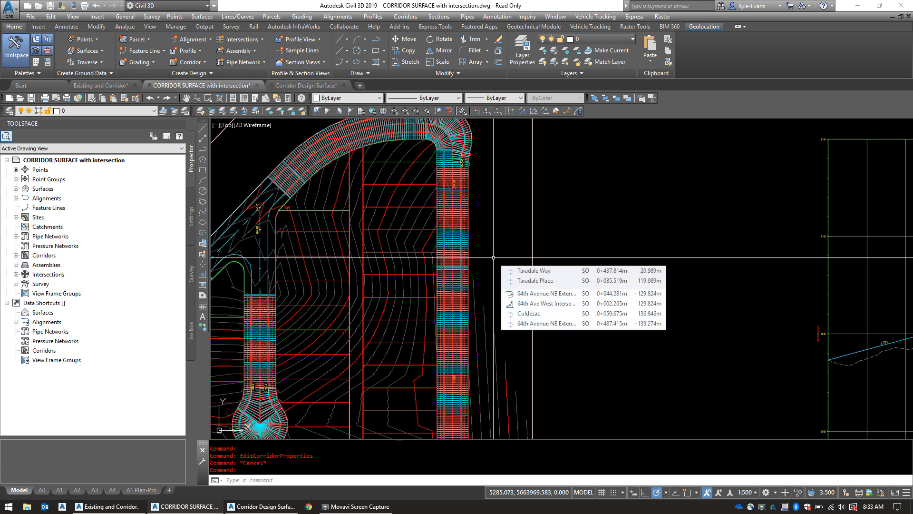
mouse_move(339, 265)
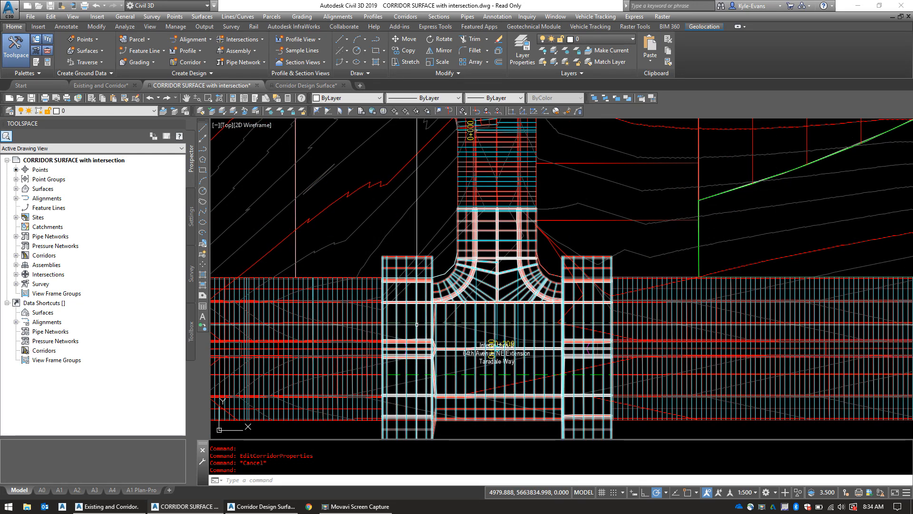
mouse_move(417, 324)
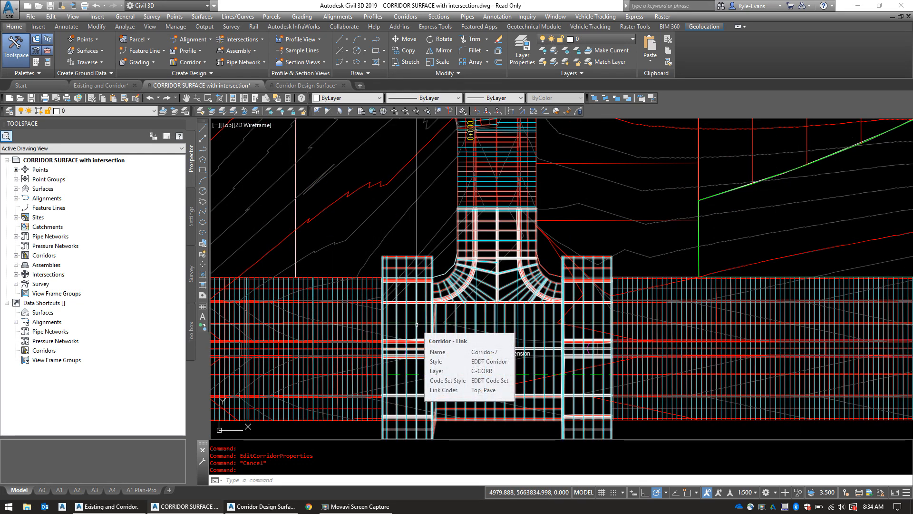